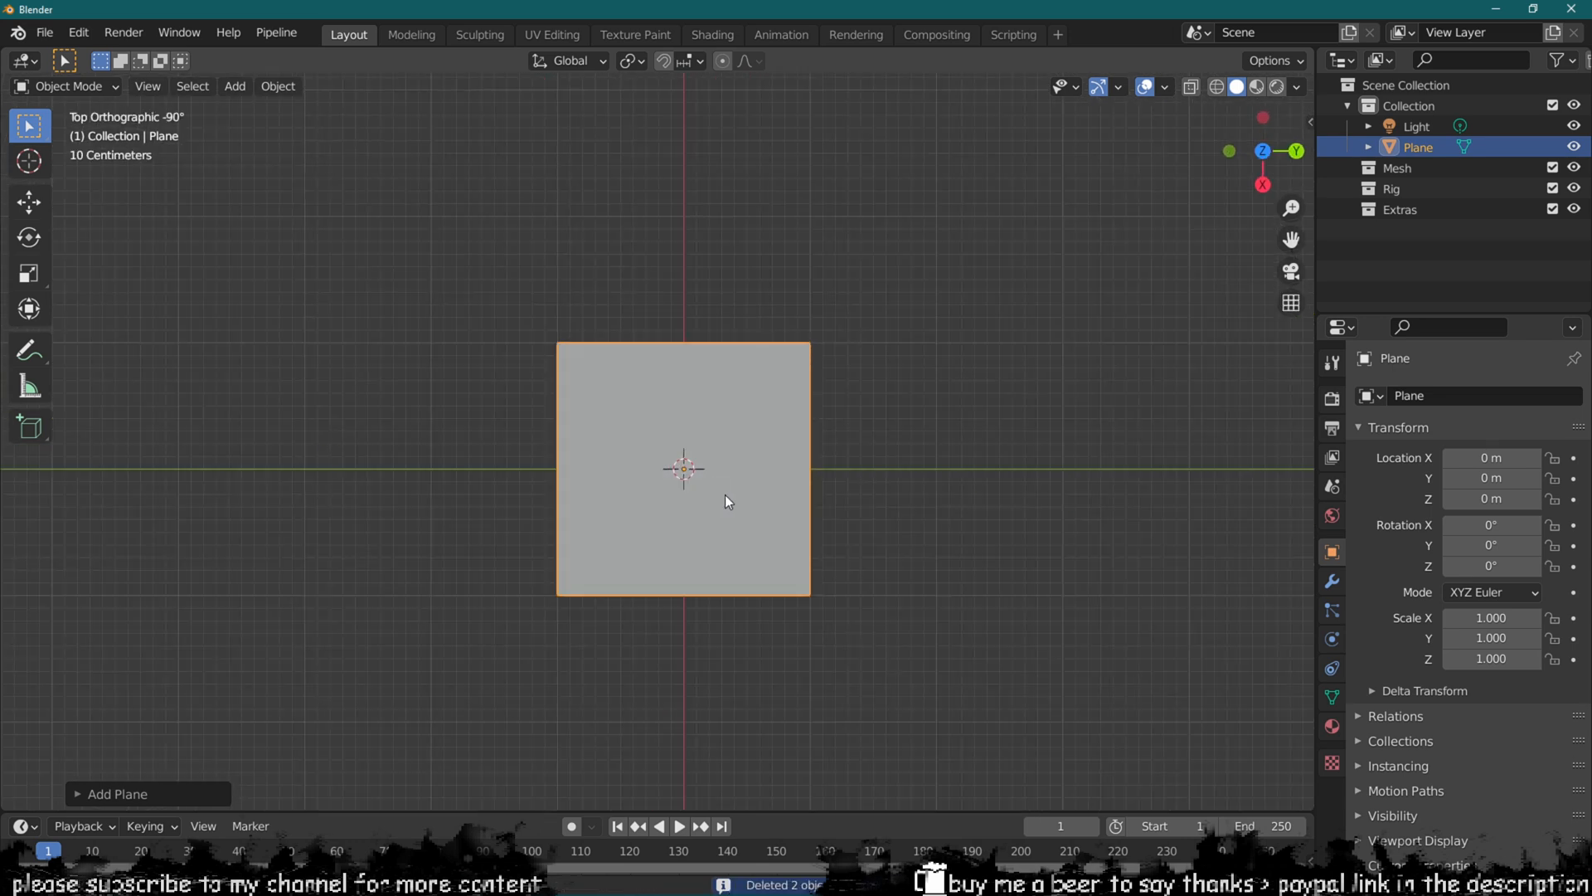
# Step: Enter Edit Mode on the plane and scale its vertices into a tapered blade with a narrow base
pyautogui.press('Tab')
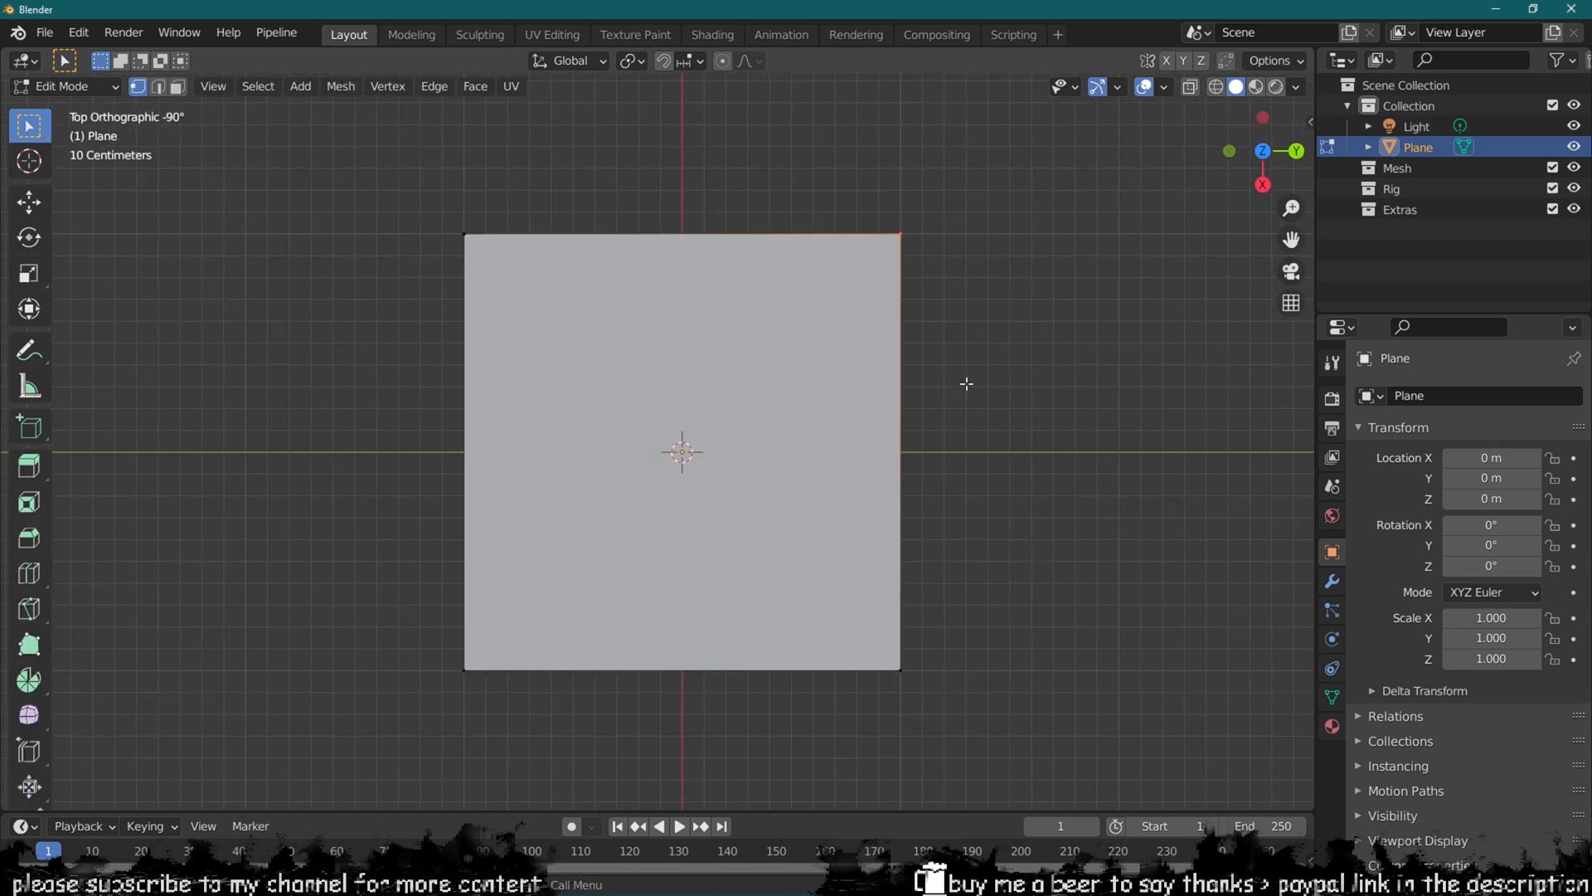
pyautogui.press('s')
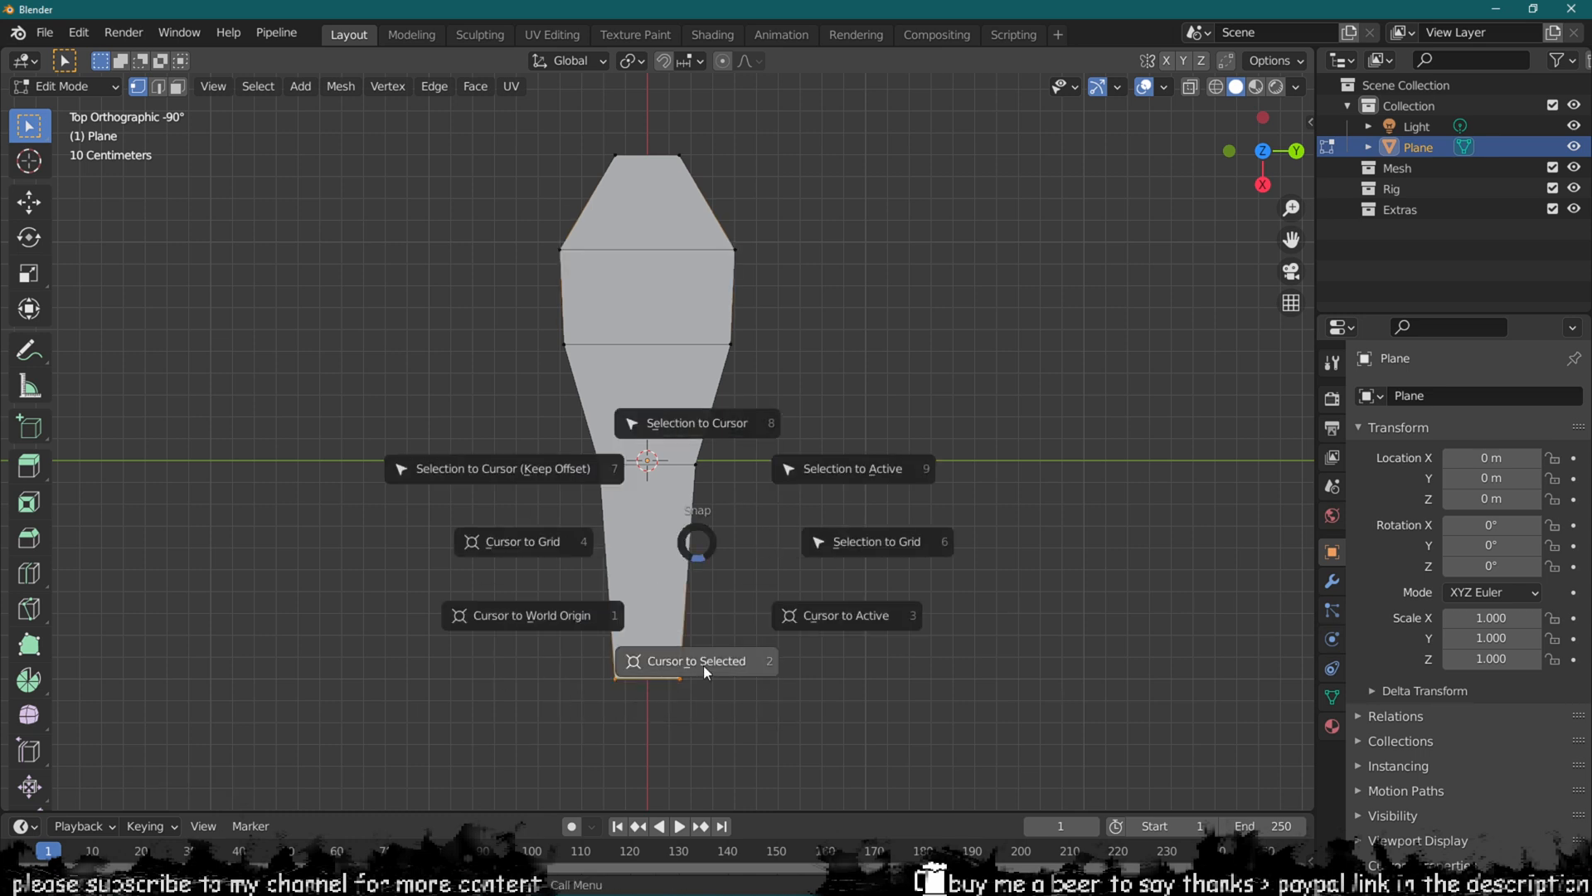
# Step: Put the blade's origin at its base via the 3D cursor, then duplicate and reshape three variants
pyautogui.click(696, 661)
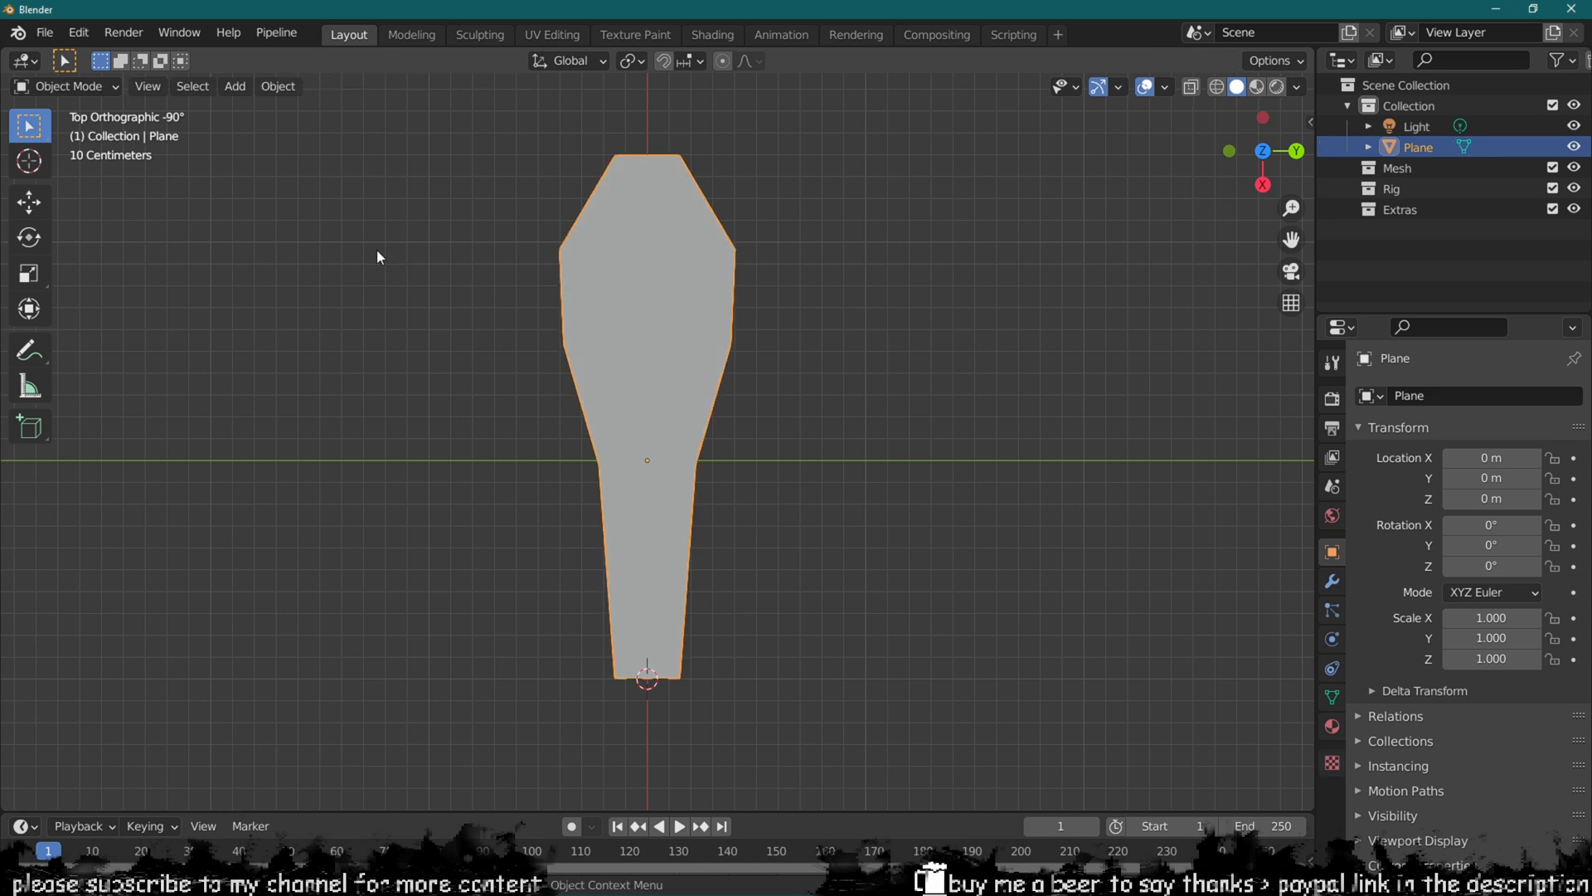
pyautogui.click(277, 86)
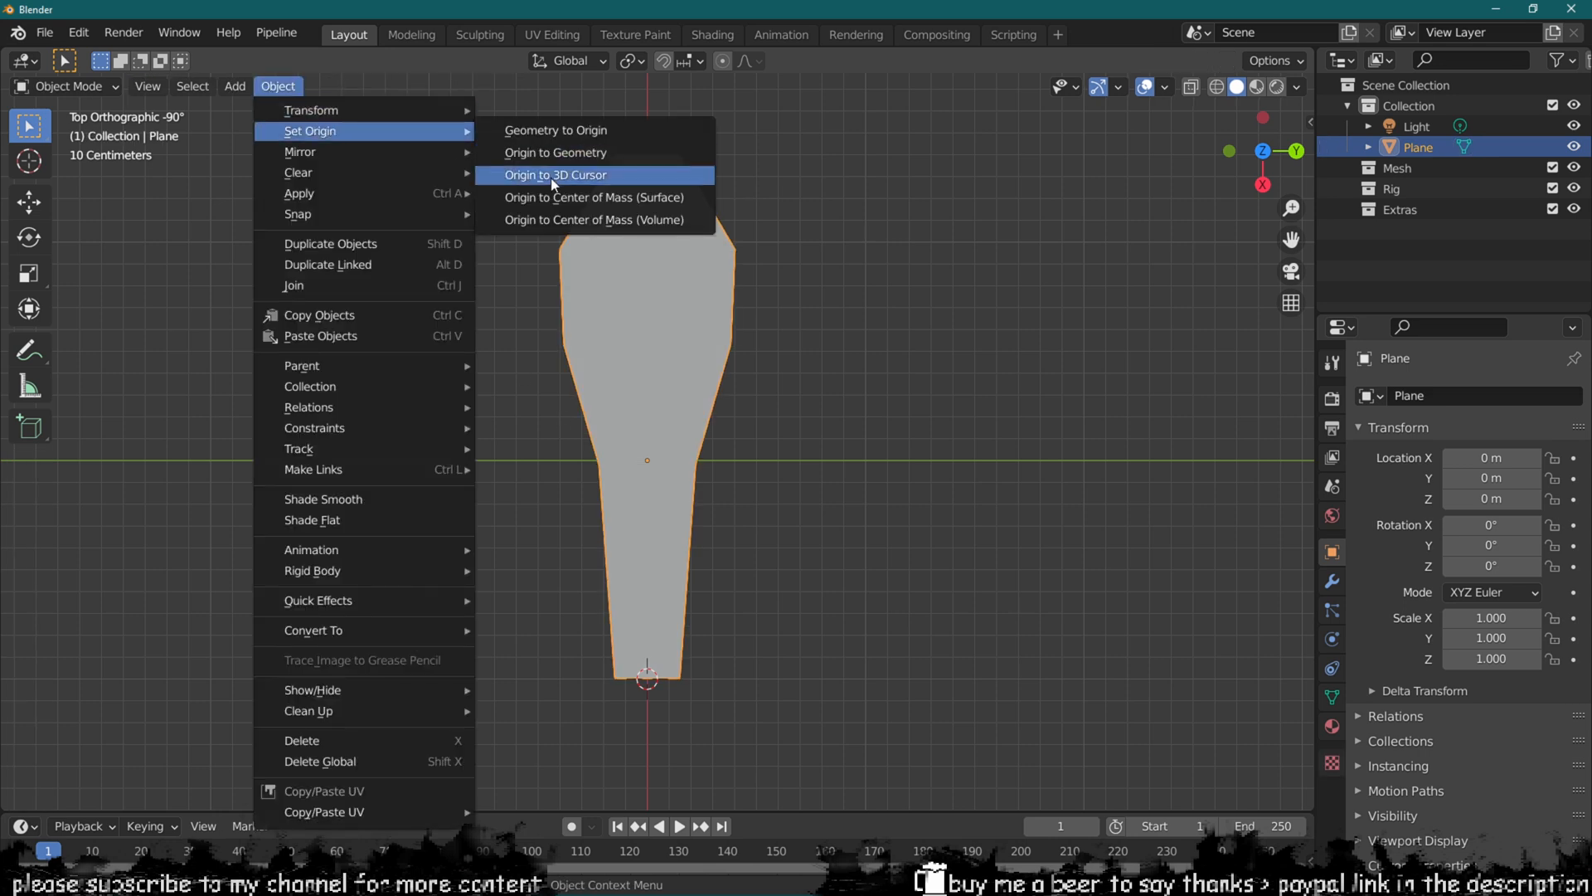
pyautogui.click(556, 174)
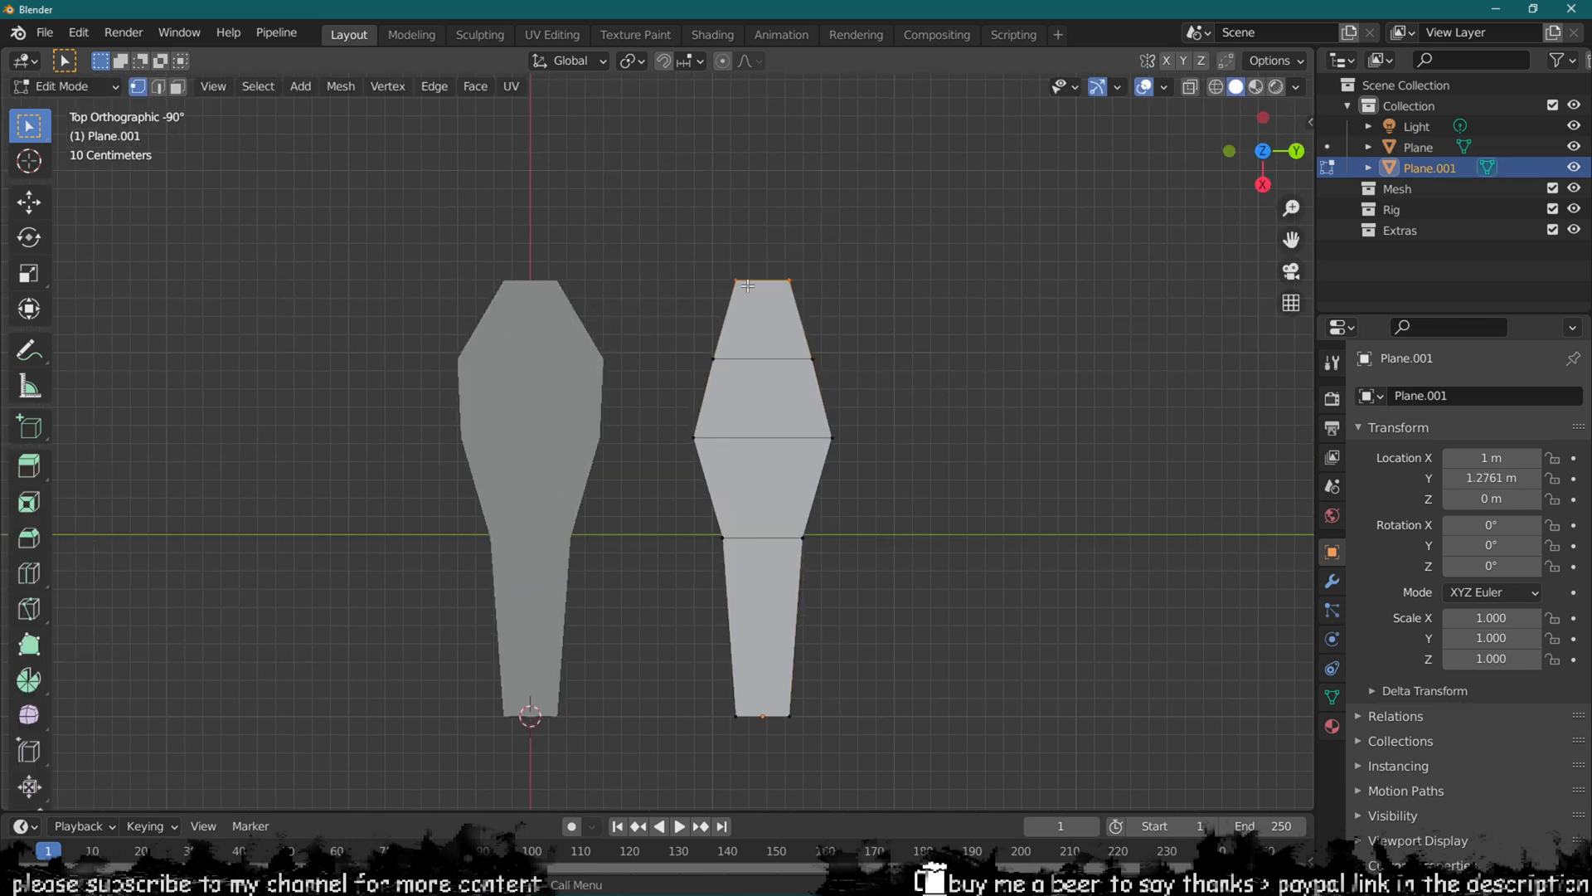
pyautogui.moveTo(746, 285); pyautogui.dragTo(772, 163)
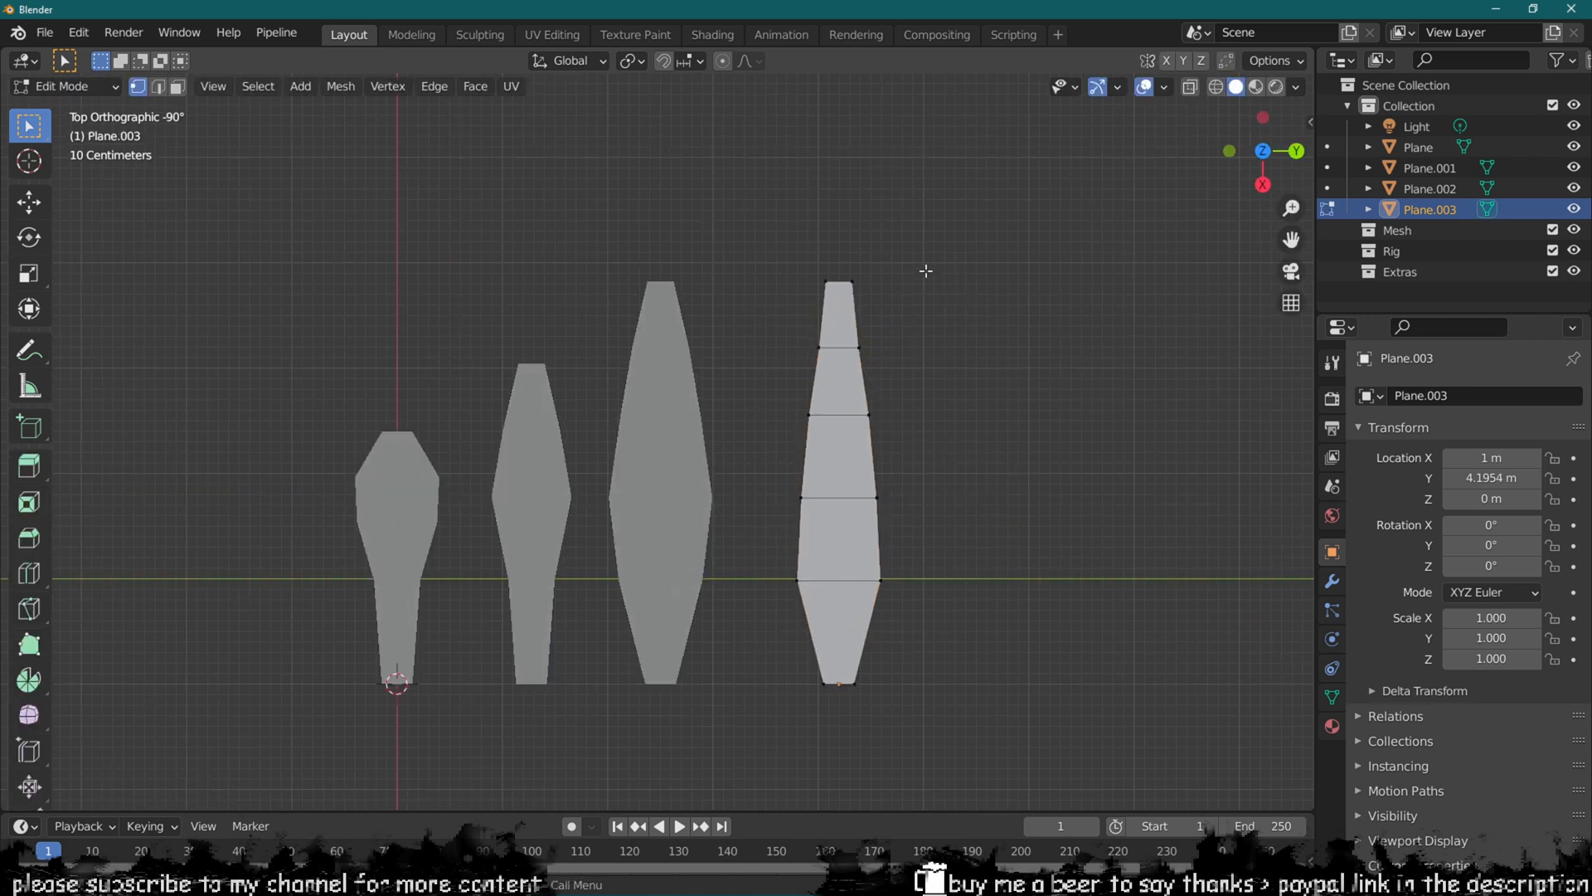
pyautogui.press('Tab')
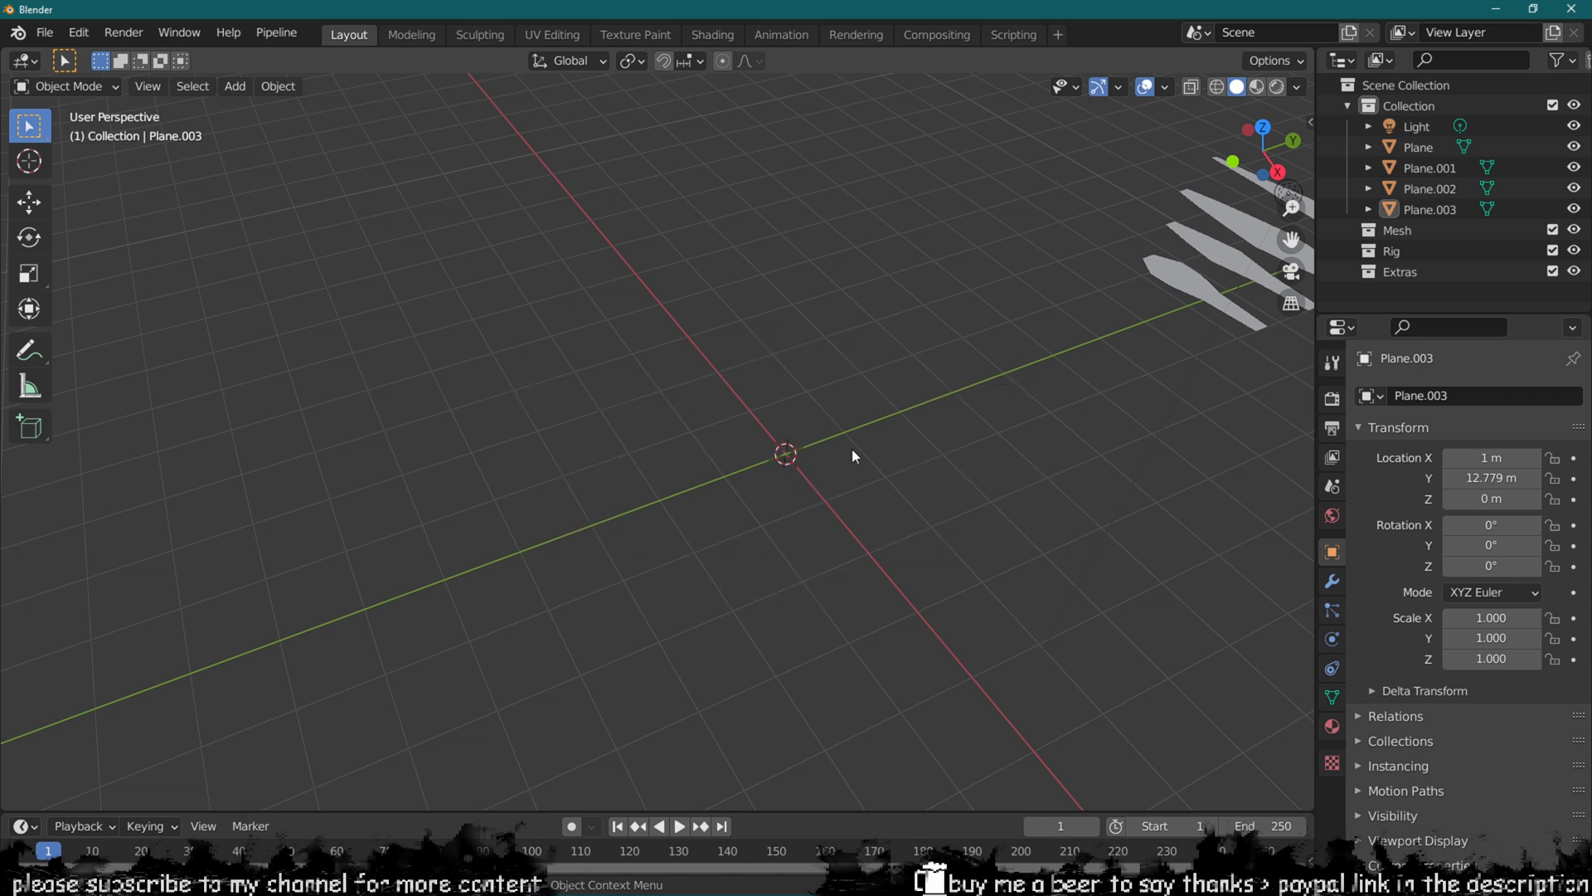
# Step: Add a plane at the world origin, scale it up, and give it a particle system
pyautogui.click(235, 86)
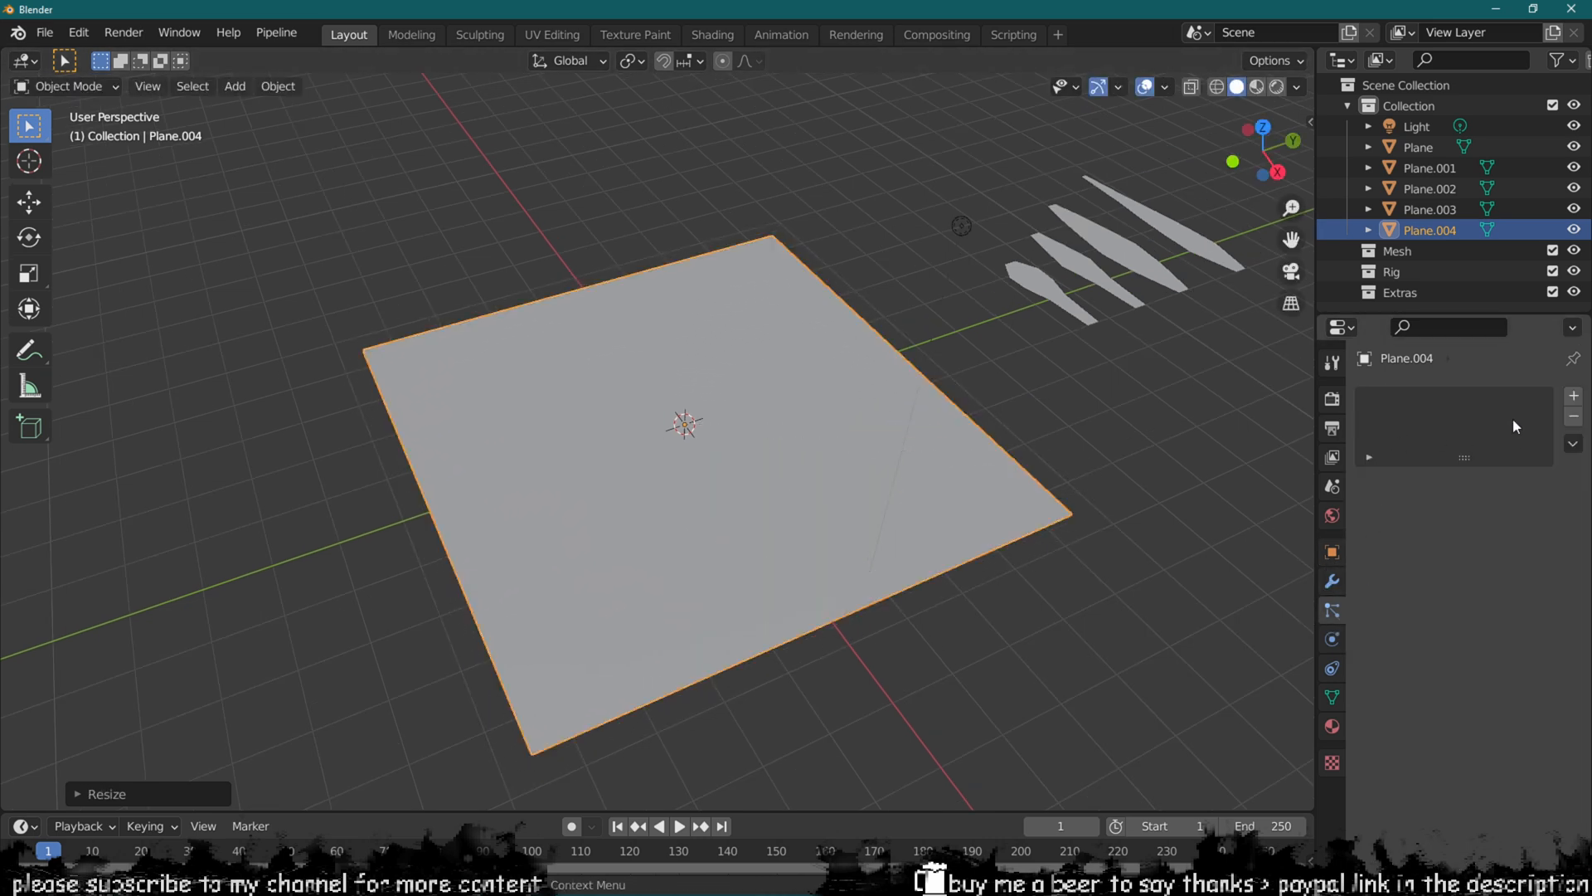
pyautogui.click(1332, 609)
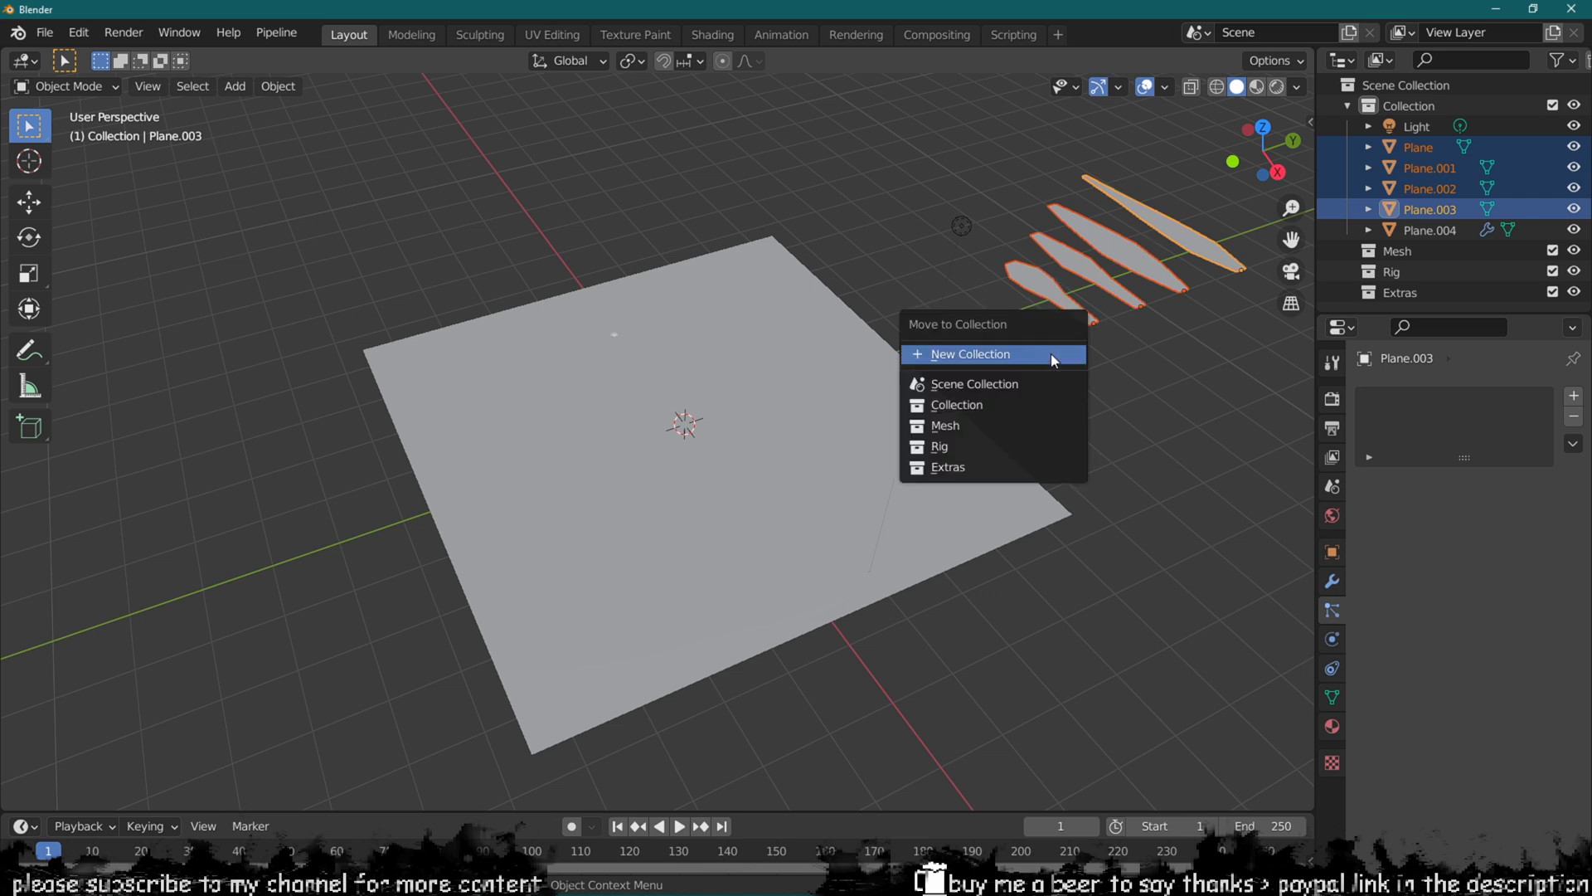
# Step: Move the four blade planes into a new collection named Grass_Blades
pyautogui.click(969, 354)
pyautogui.write('Grass_Blades')
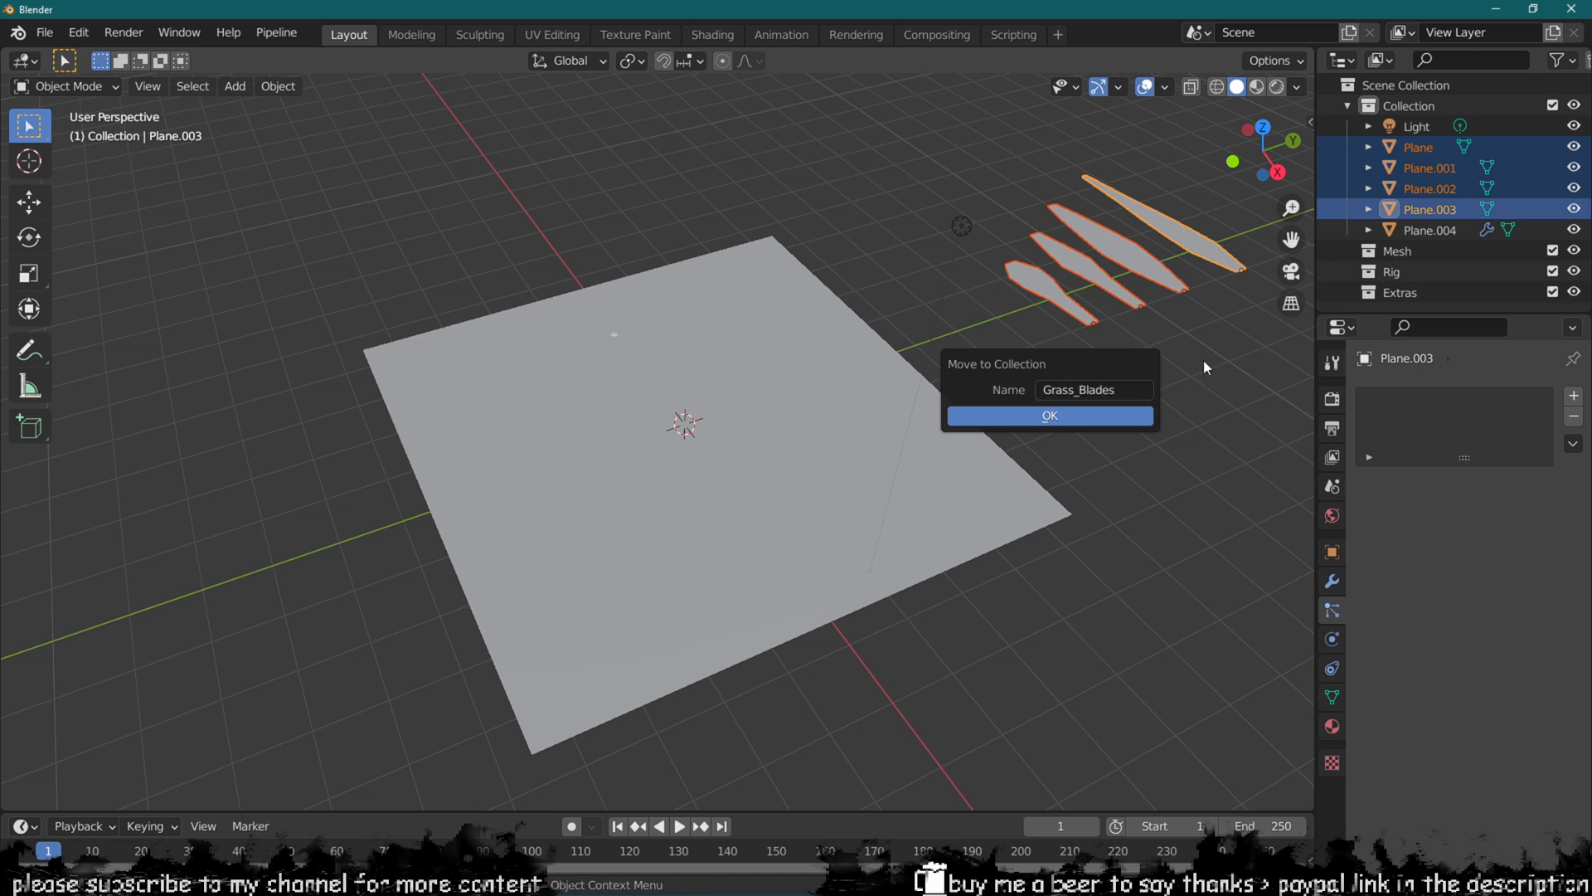
pyautogui.click(1049, 416)
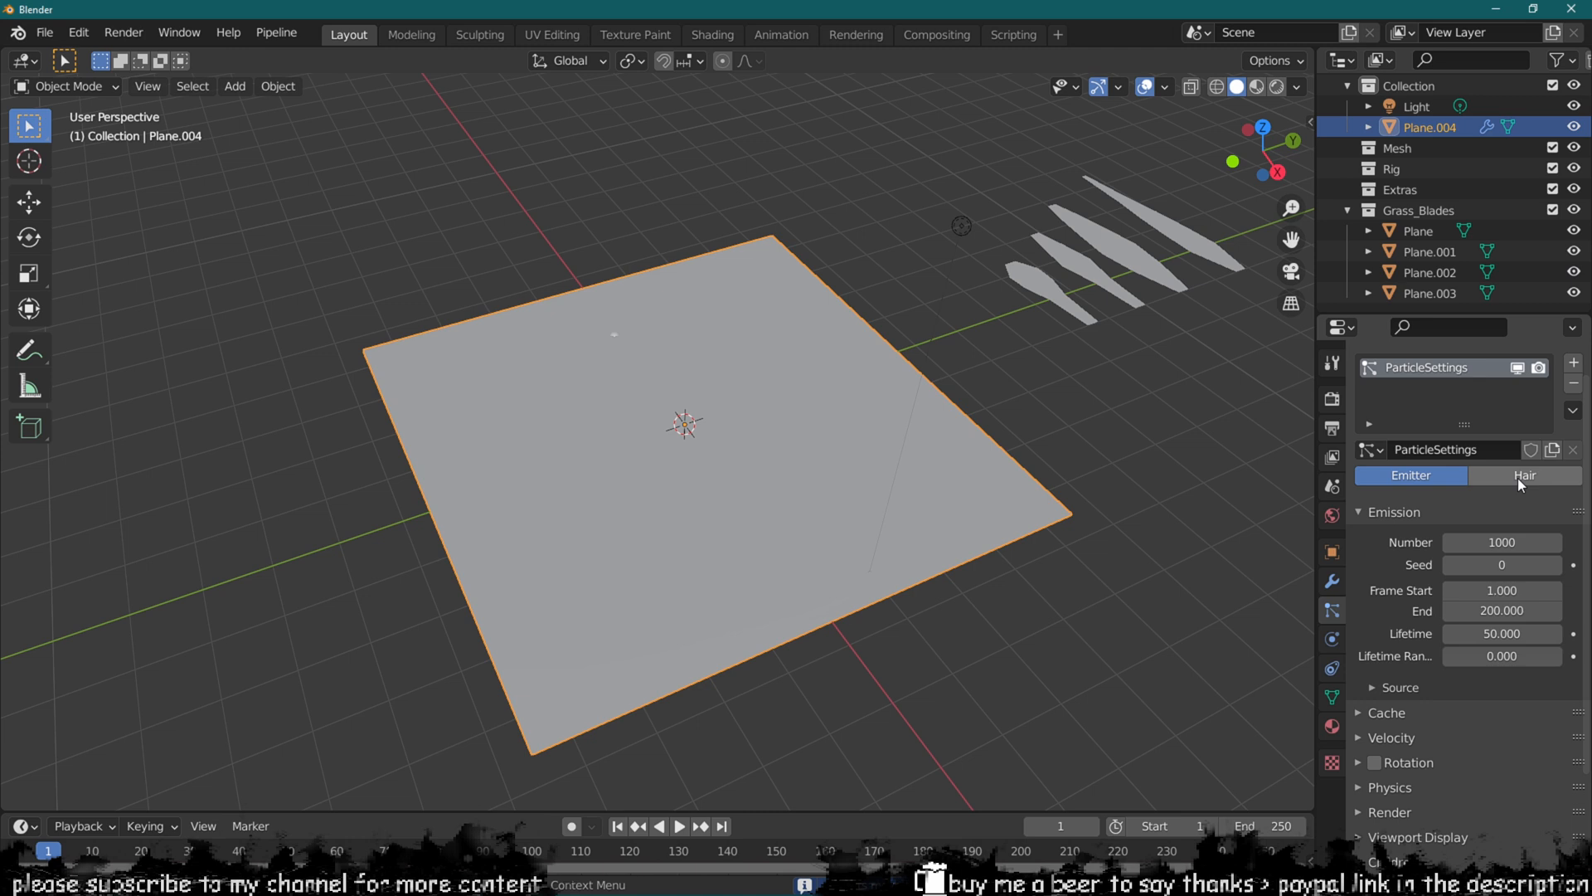
# Step: Set the particles to Hair with Rotation on, rendered as Grass_Blades collection instances
pyautogui.click(1525, 475)
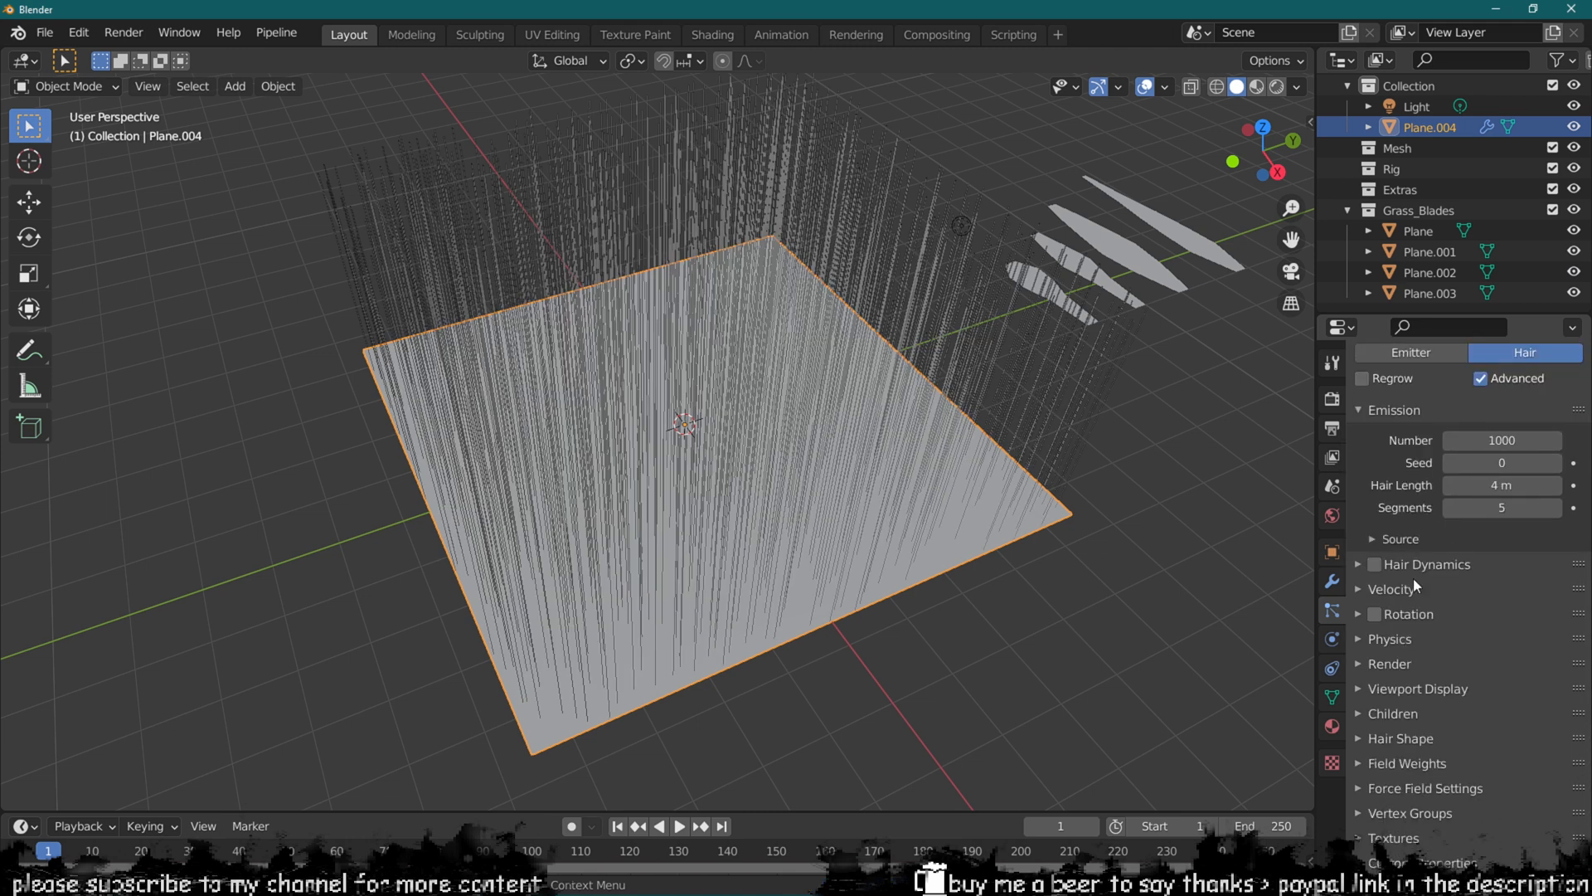
pyautogui.click(1374, 614)
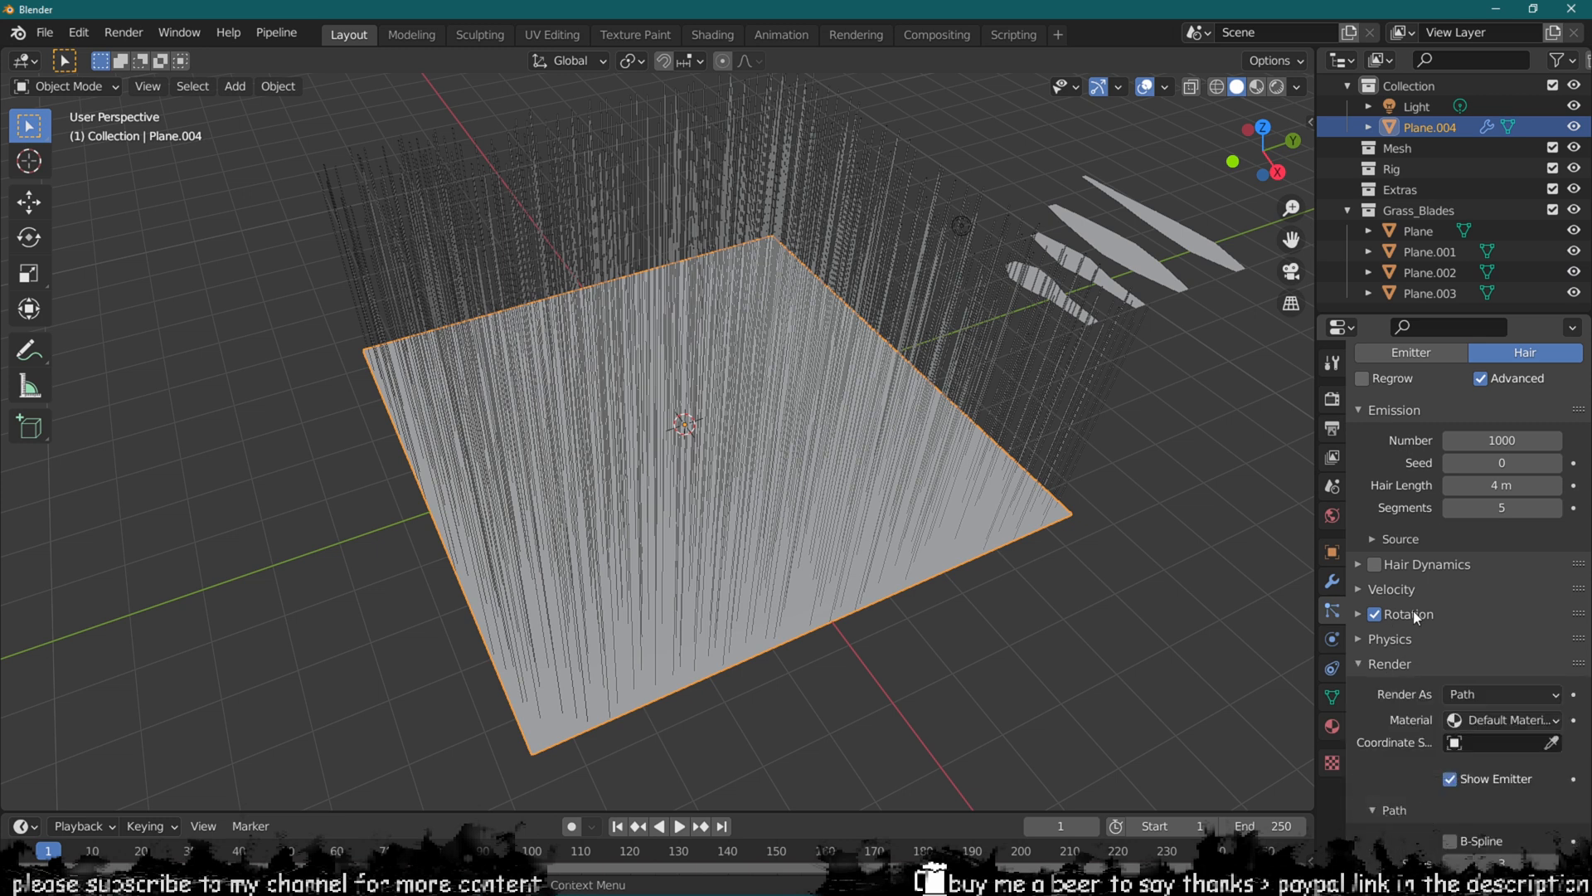
pyautogui.click(1502, 694)
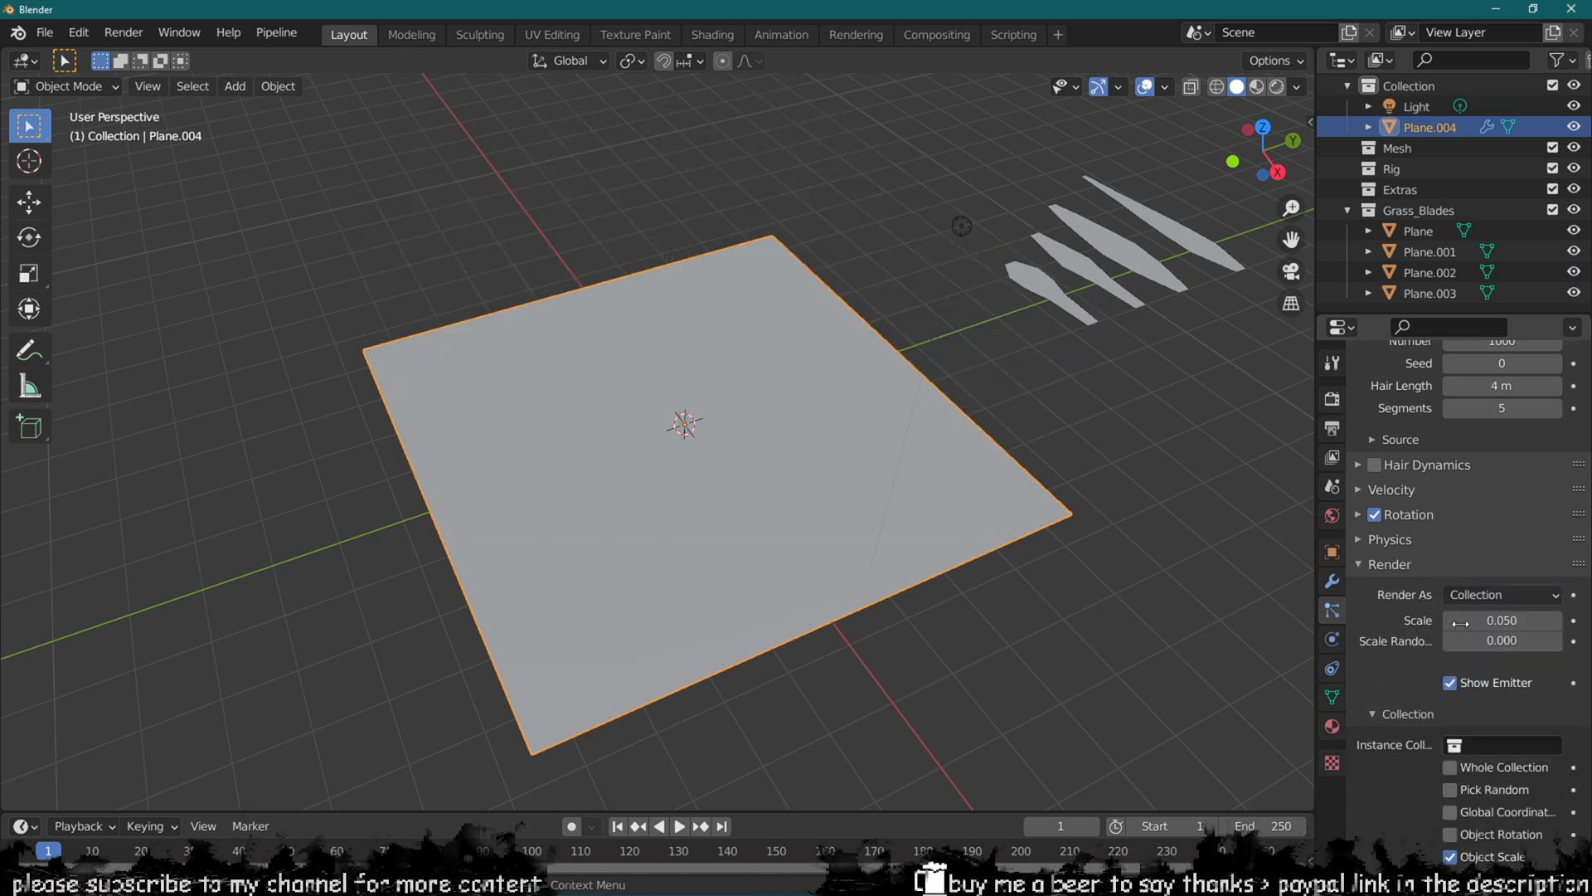
pyautogui.click(1497, 745)
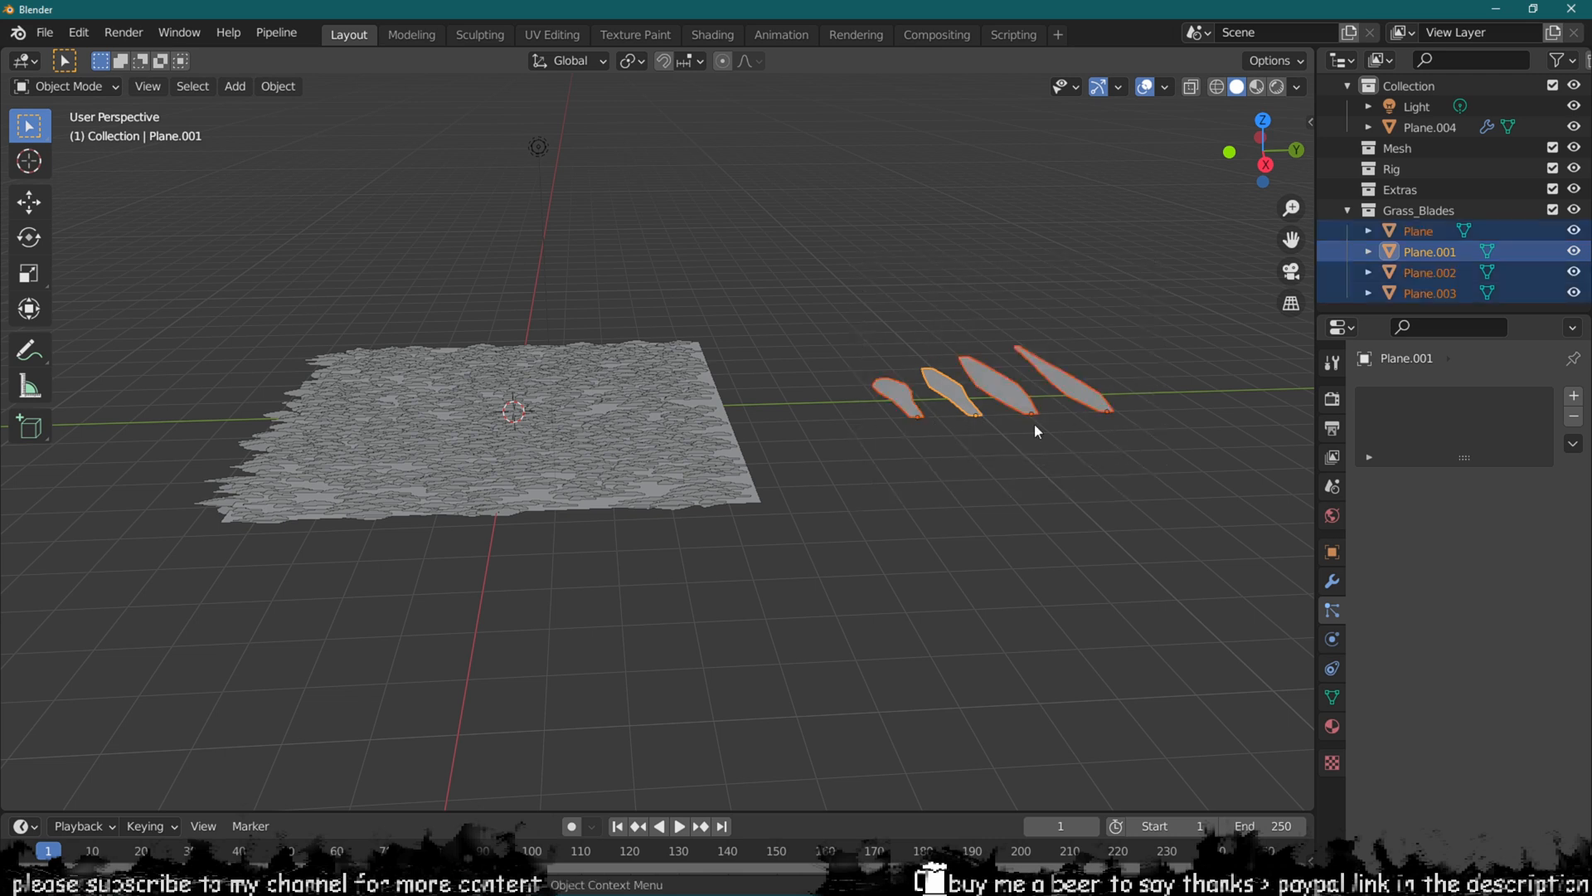
# Step: Select all blade vertices in Edit Mode and rotate them 90 degrees to stand upright
pyautogui.press('Tab')
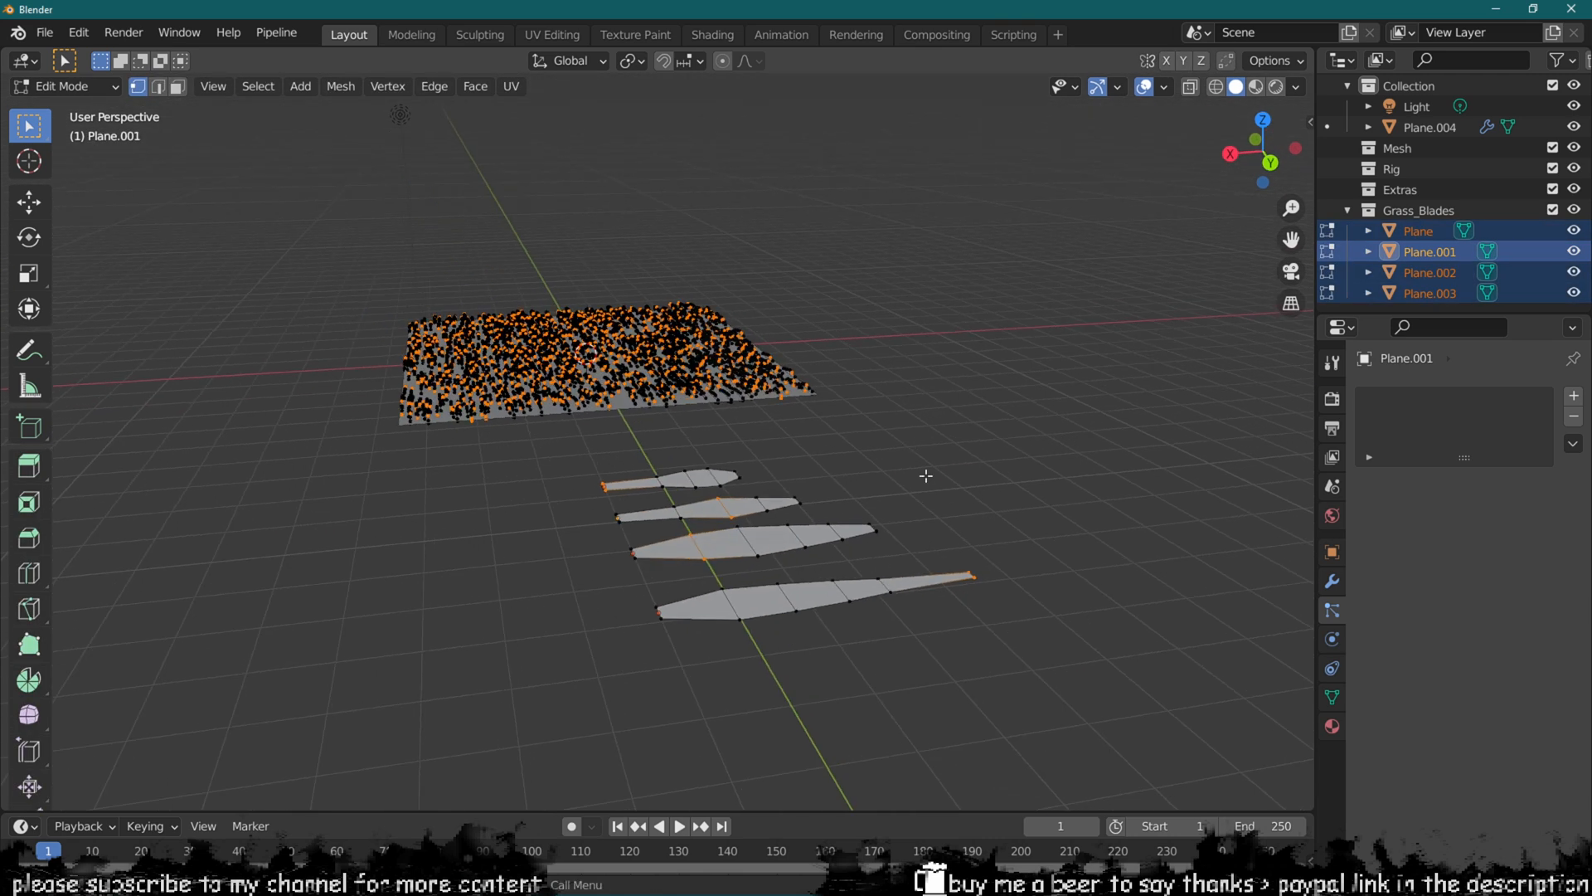
pyautogui.press('a')
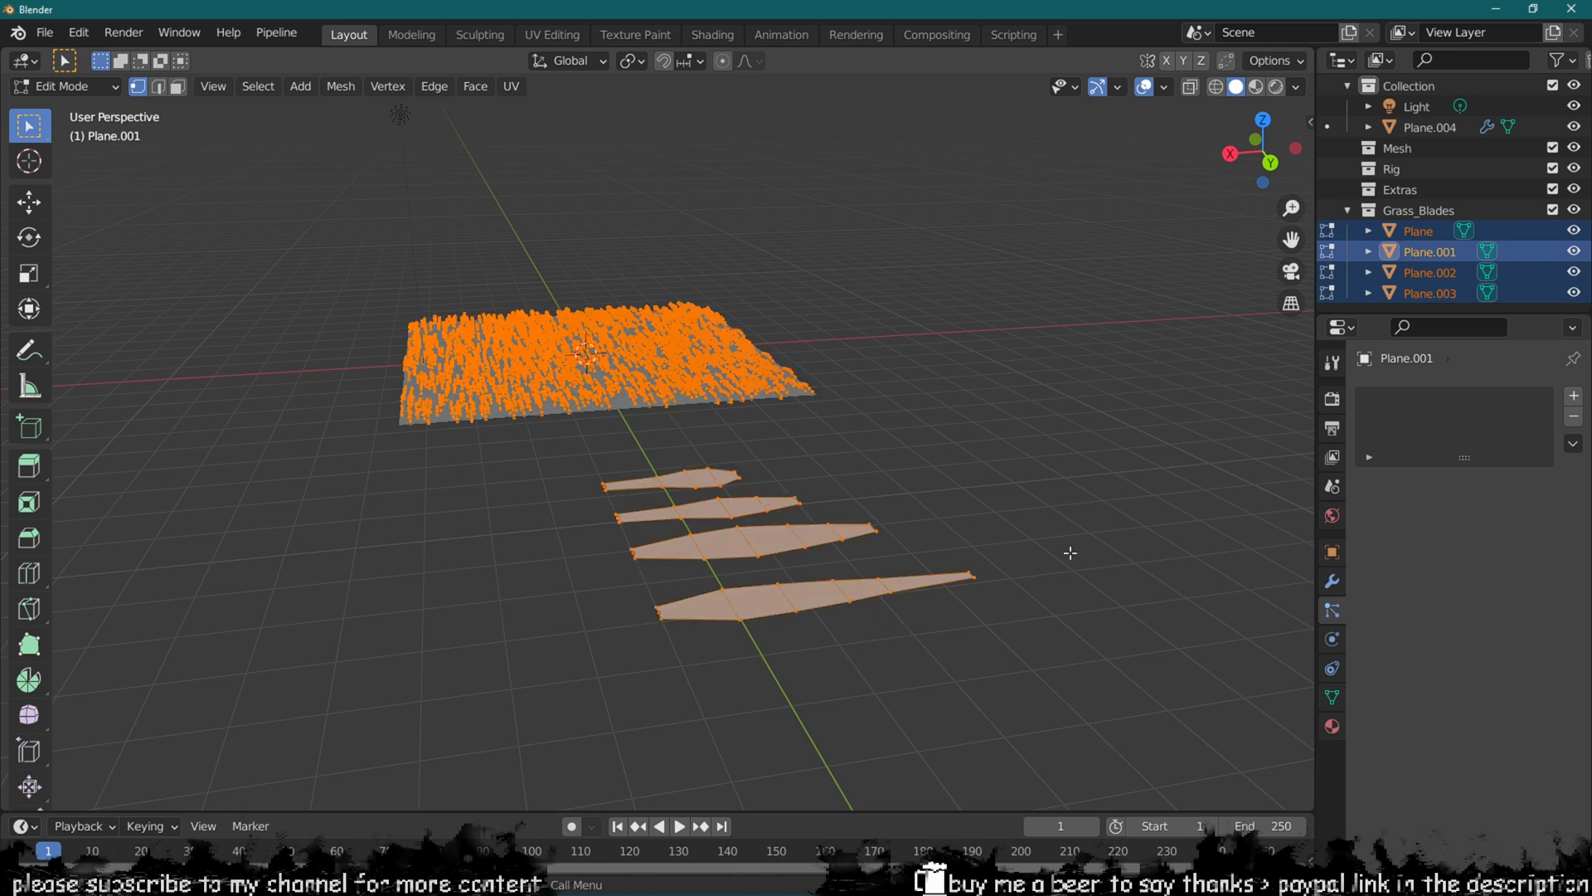
pyautogui.press('r')
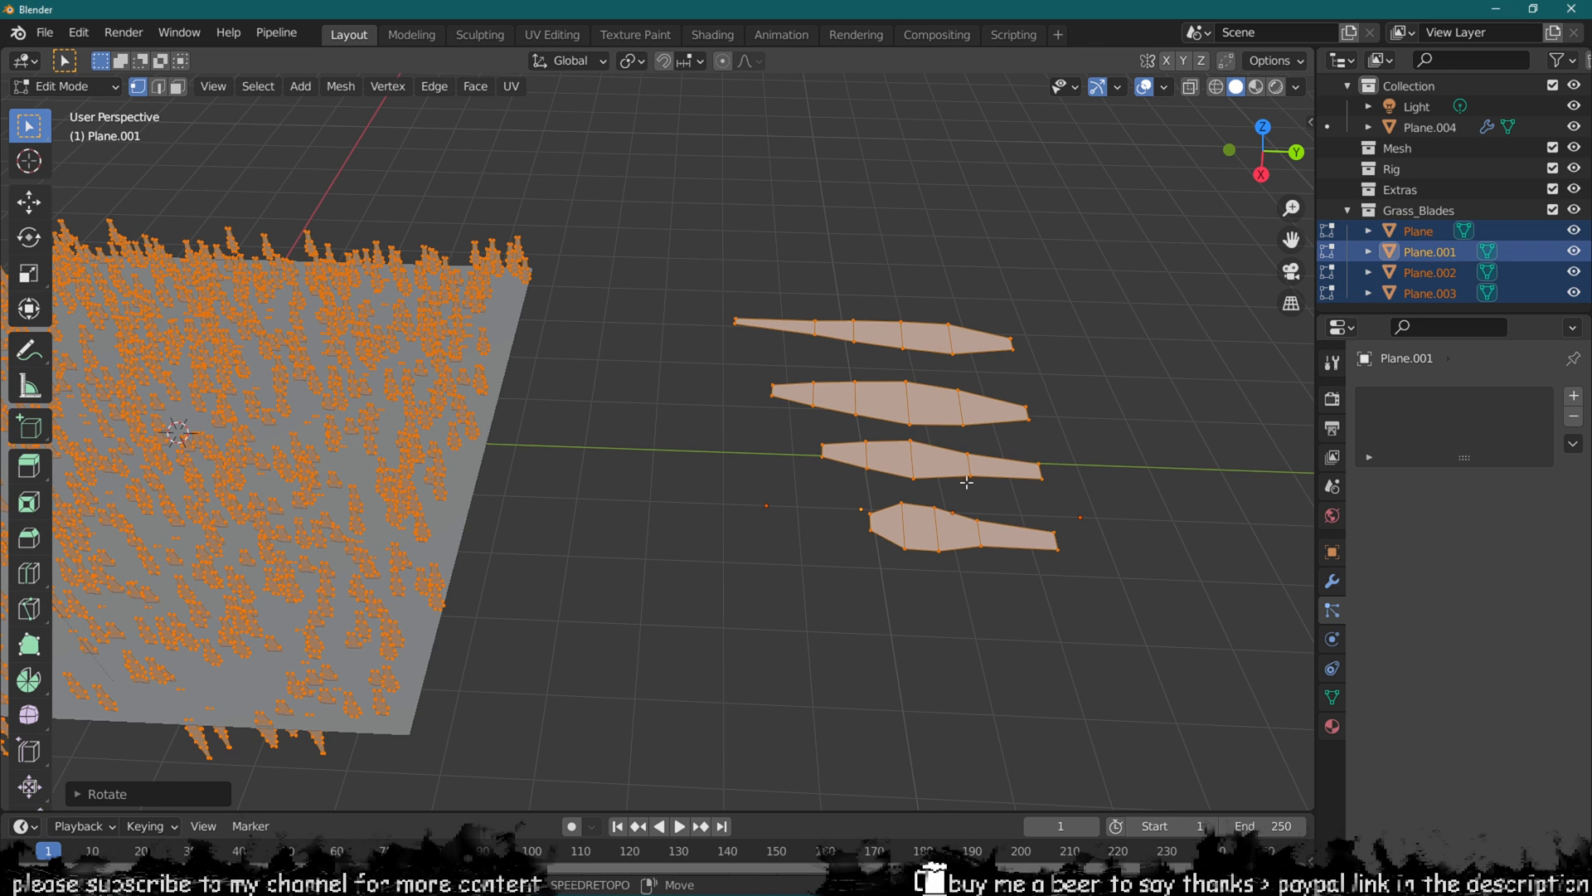
pyautogui.press('KP_7')
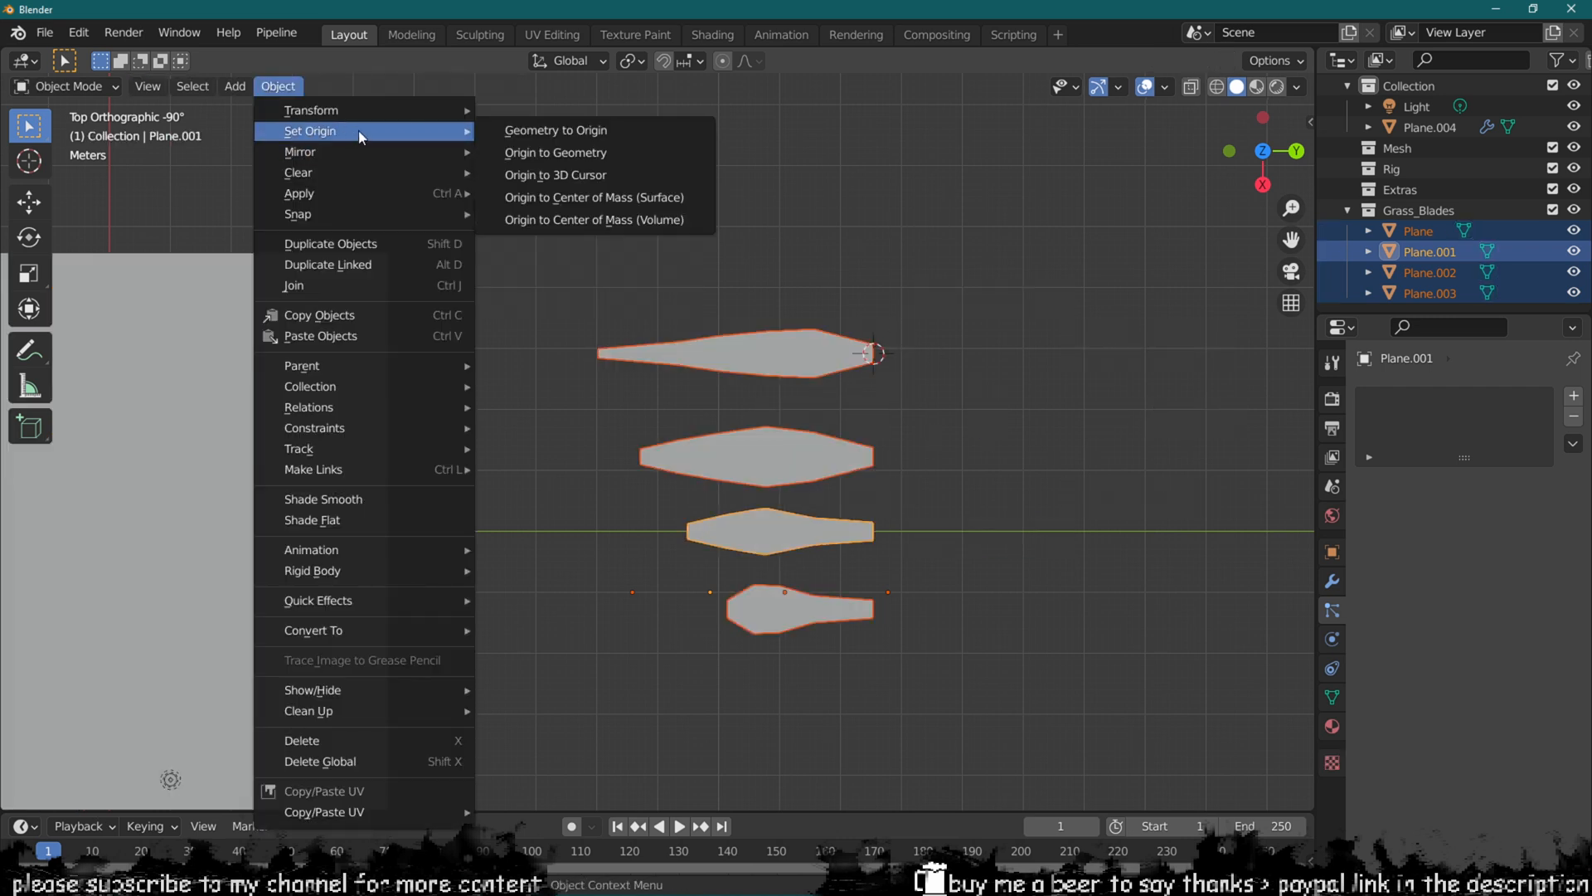
# Step: Use Object > Set Origin on the blades and move them back into place
pyautogui.click(555, 175)
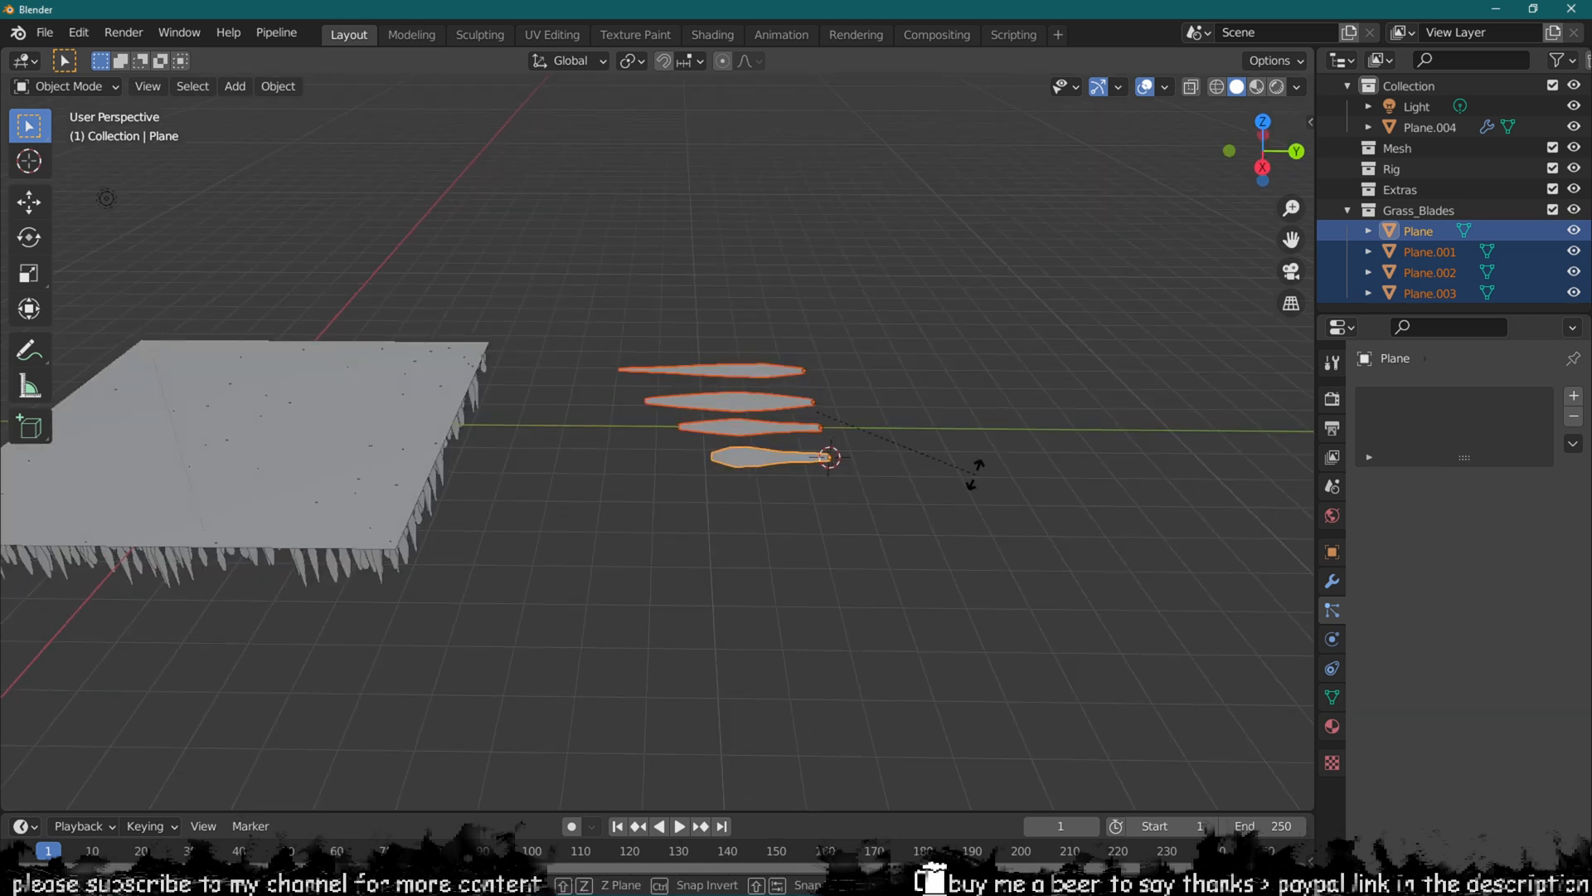
pyautogui.press('Tab')
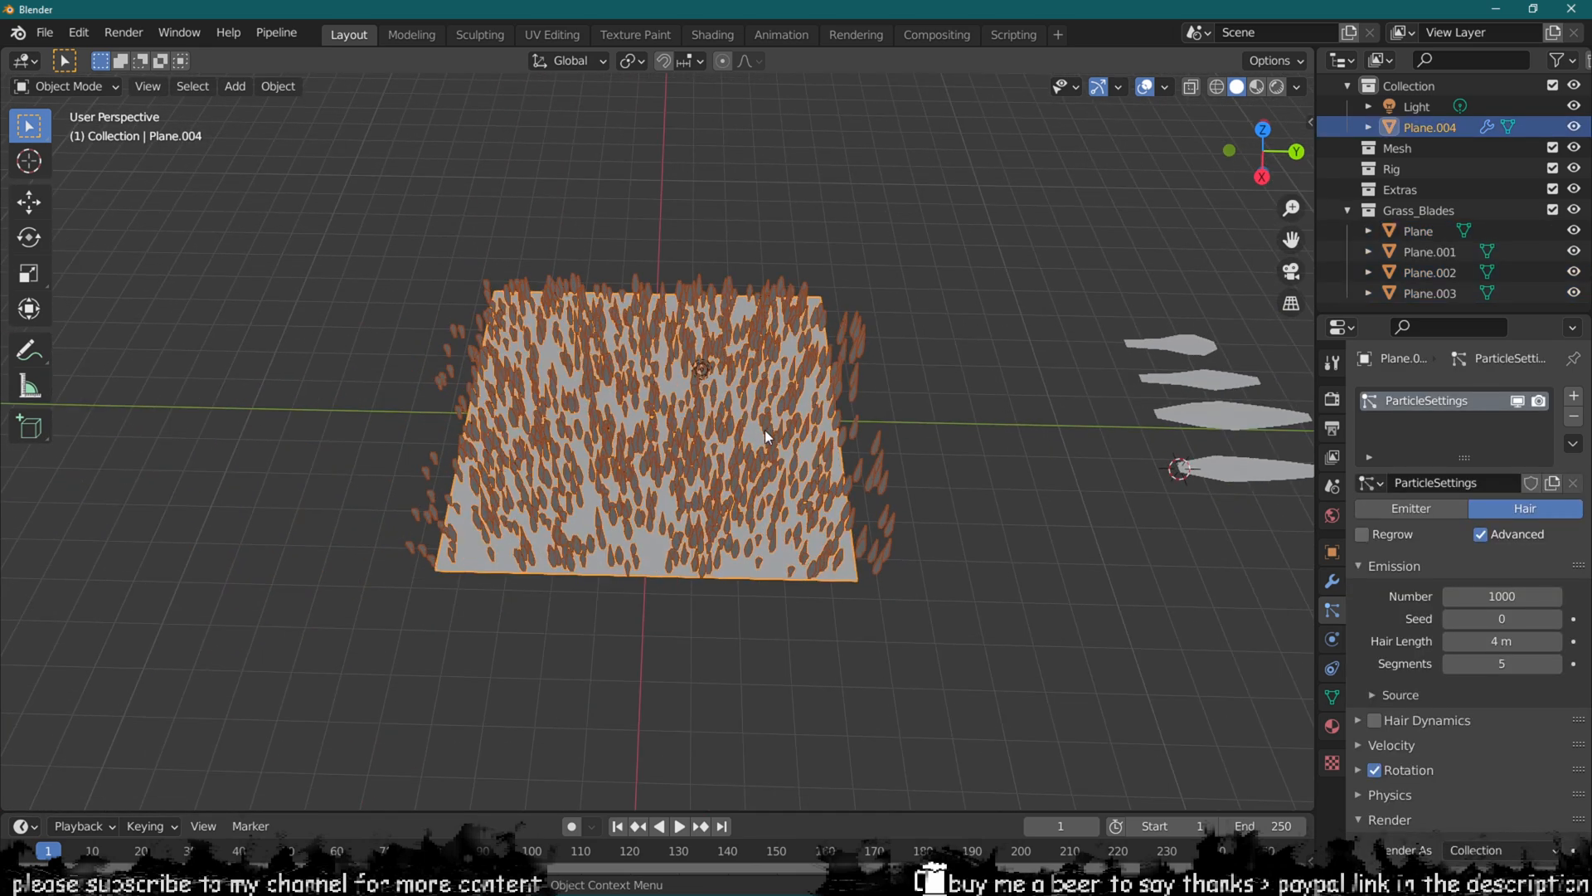
# Step: Set Emission Number to 5000, Phase to 0.151 and Randomize Phase to 0.288
pyautogui.moveTo(761, 437); pyautogui.dragTo(701, 391)
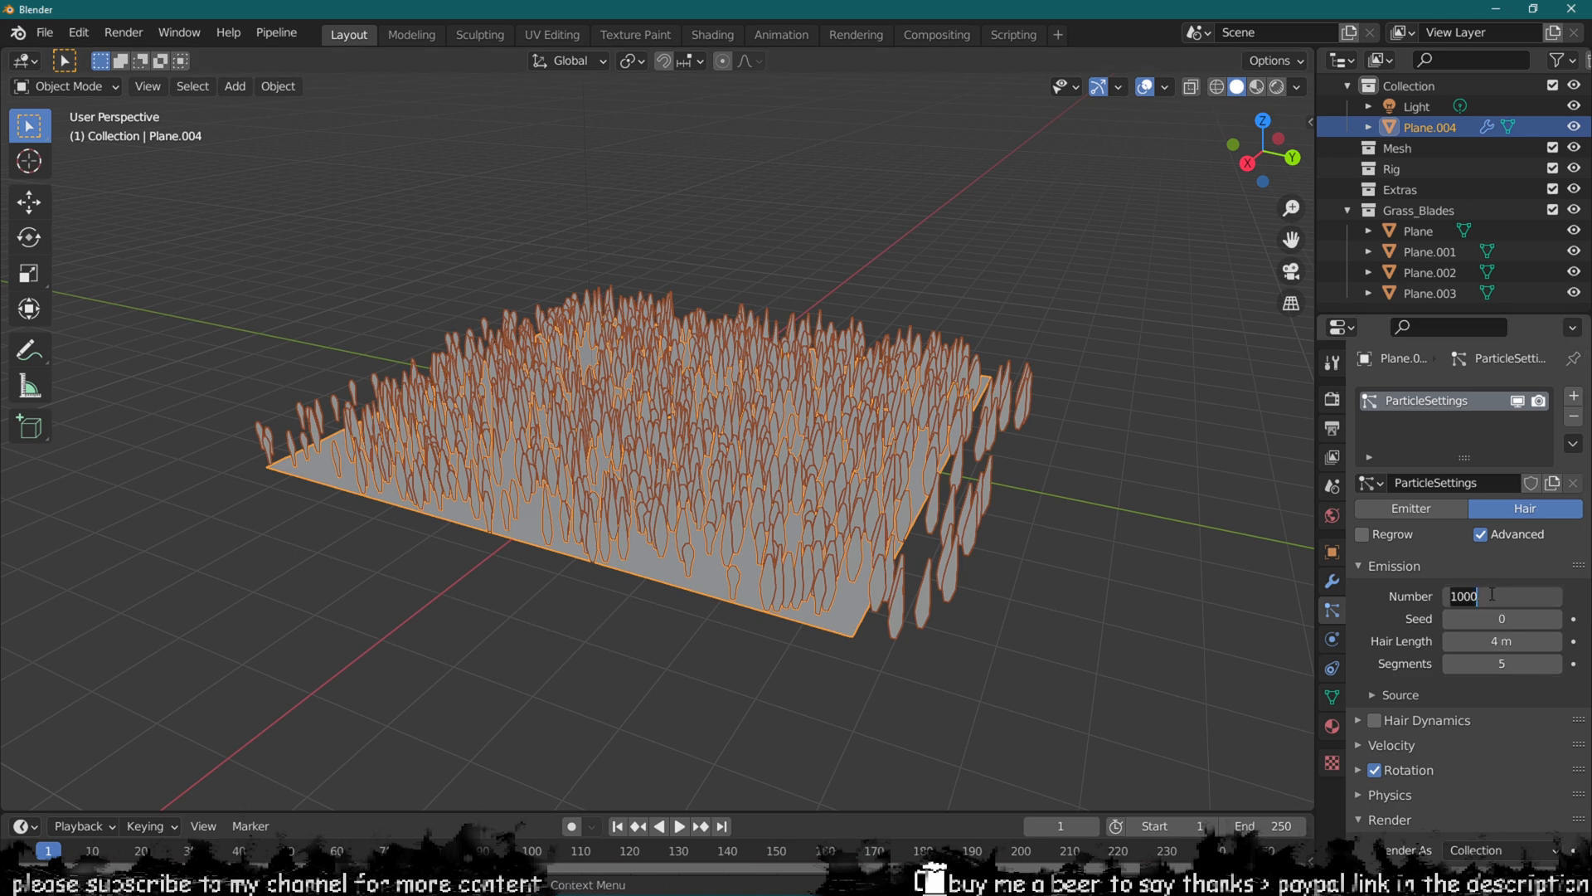
pyautogui.write('5000')
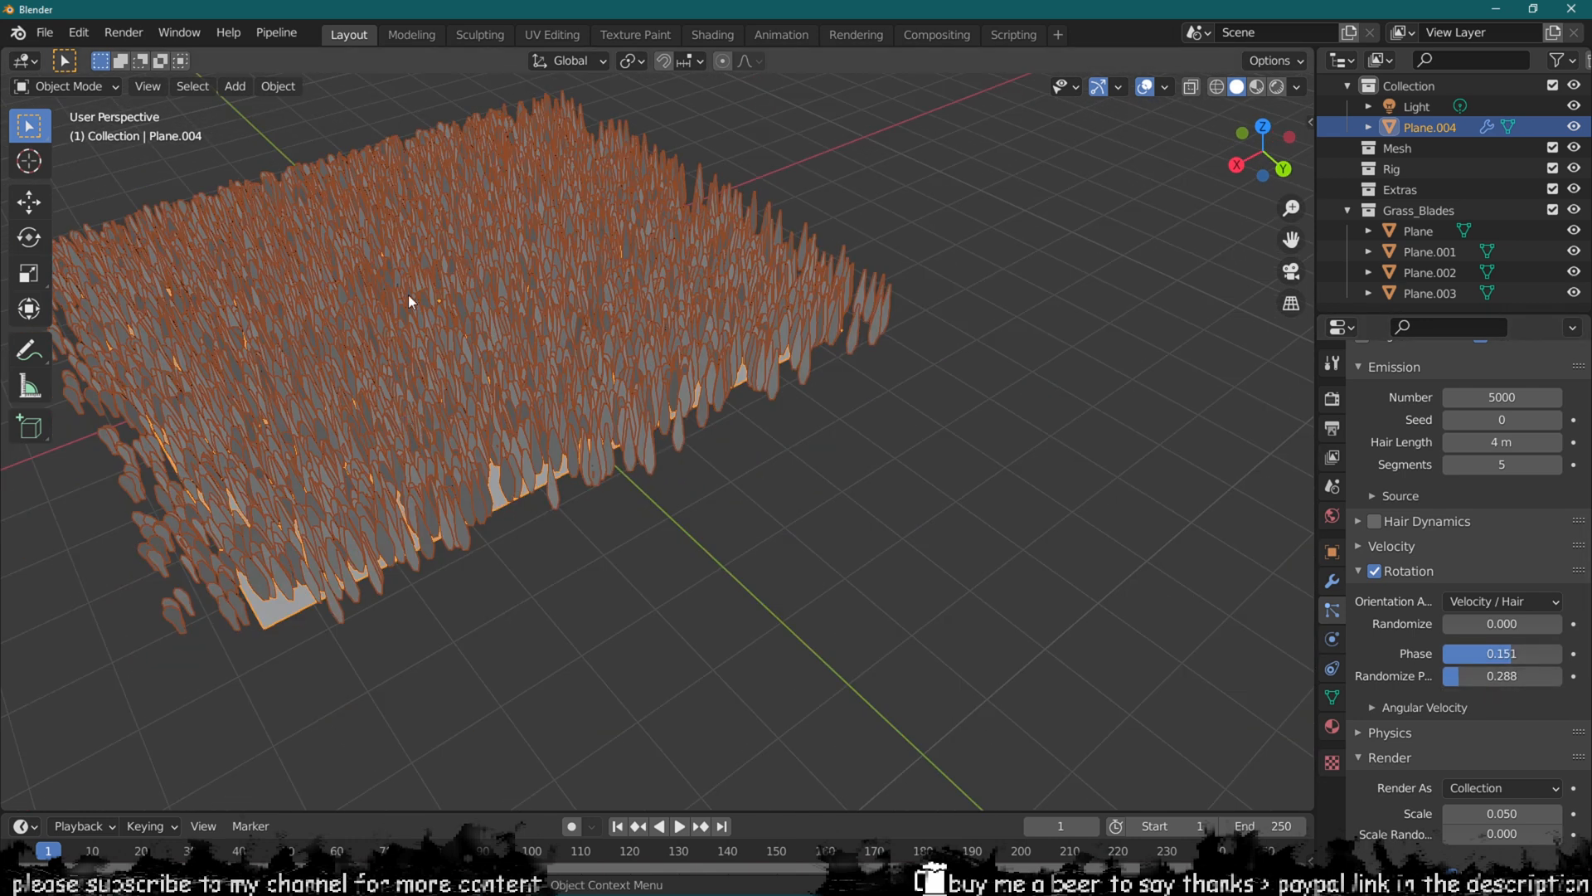
pyautogui.moveTo(406, 302); pyautogui.dragTo(650, 365)
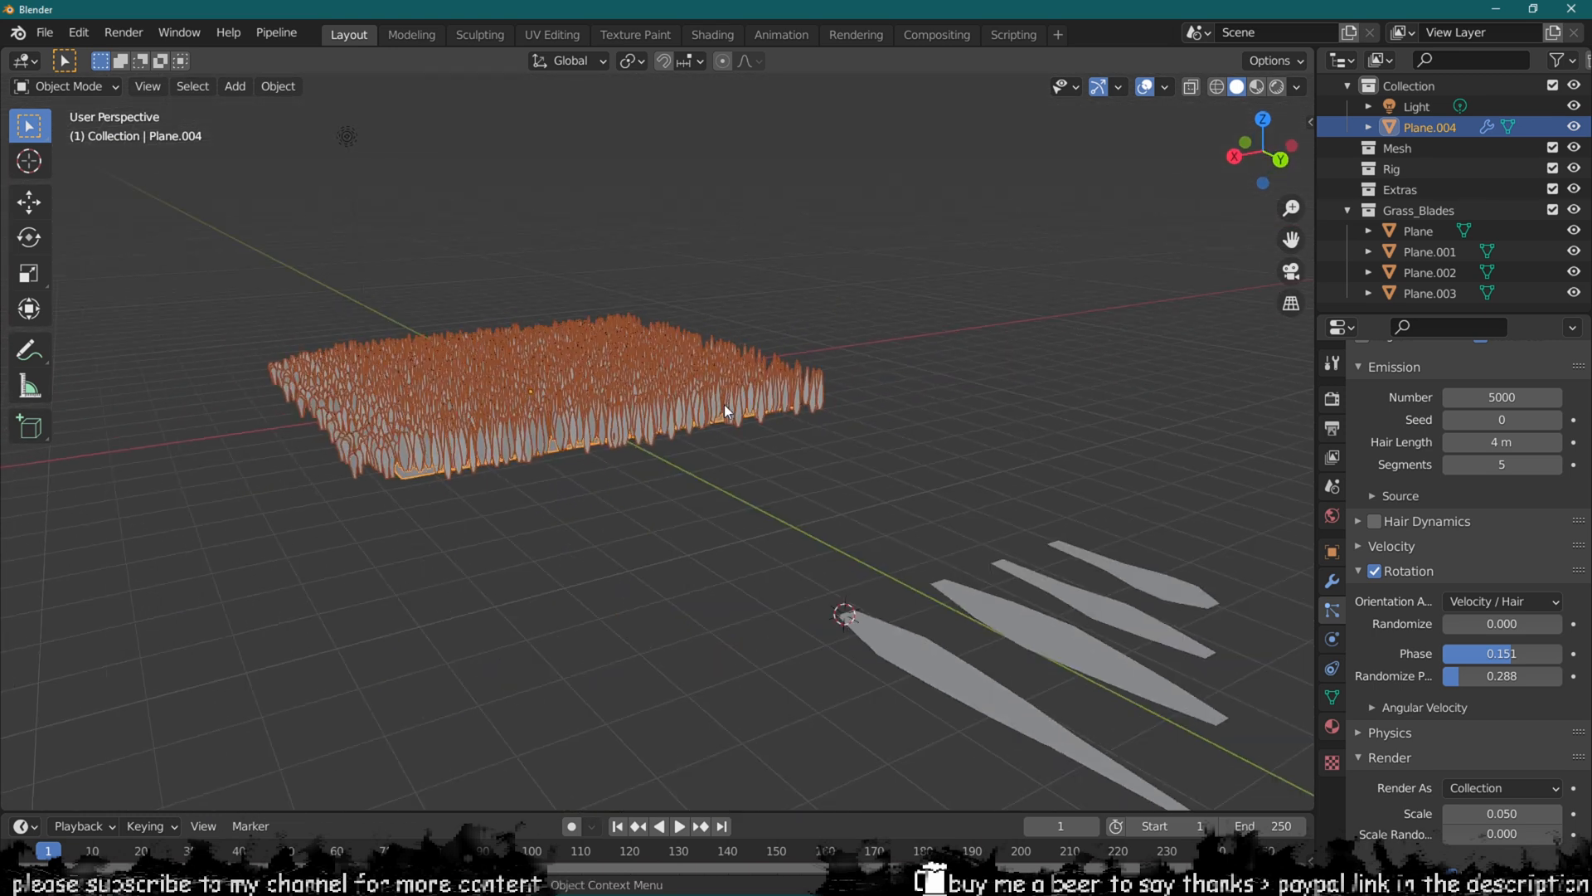
# Step: Add a Wind force field and then a Turbulence force field from the Shift+A menu
pyautogui.click(235, 86)
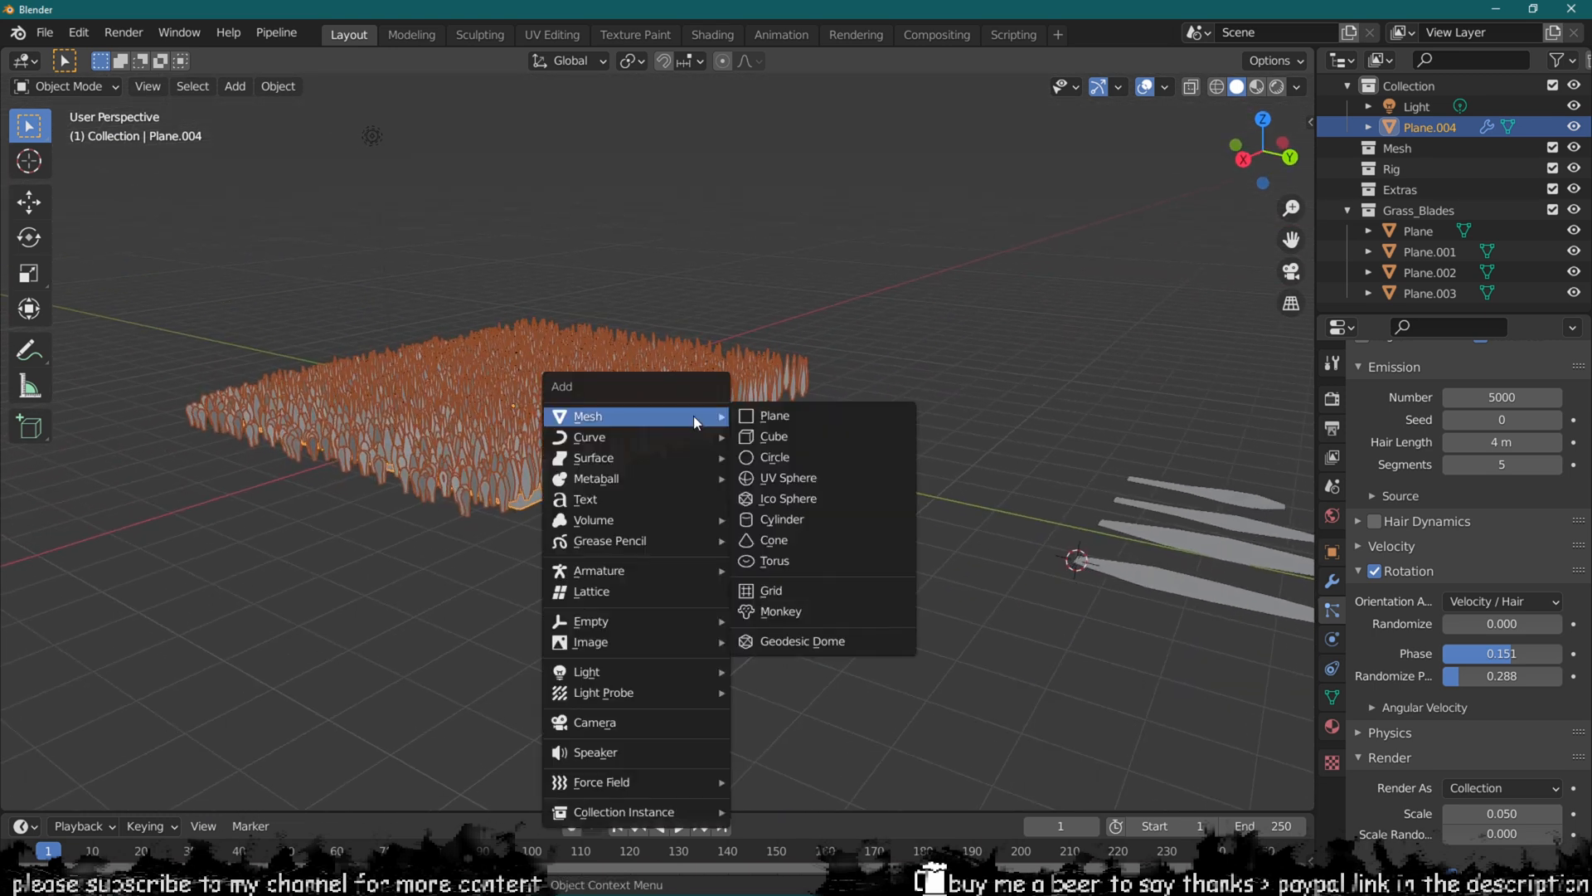
pyautogui.moveTo(601, 782)
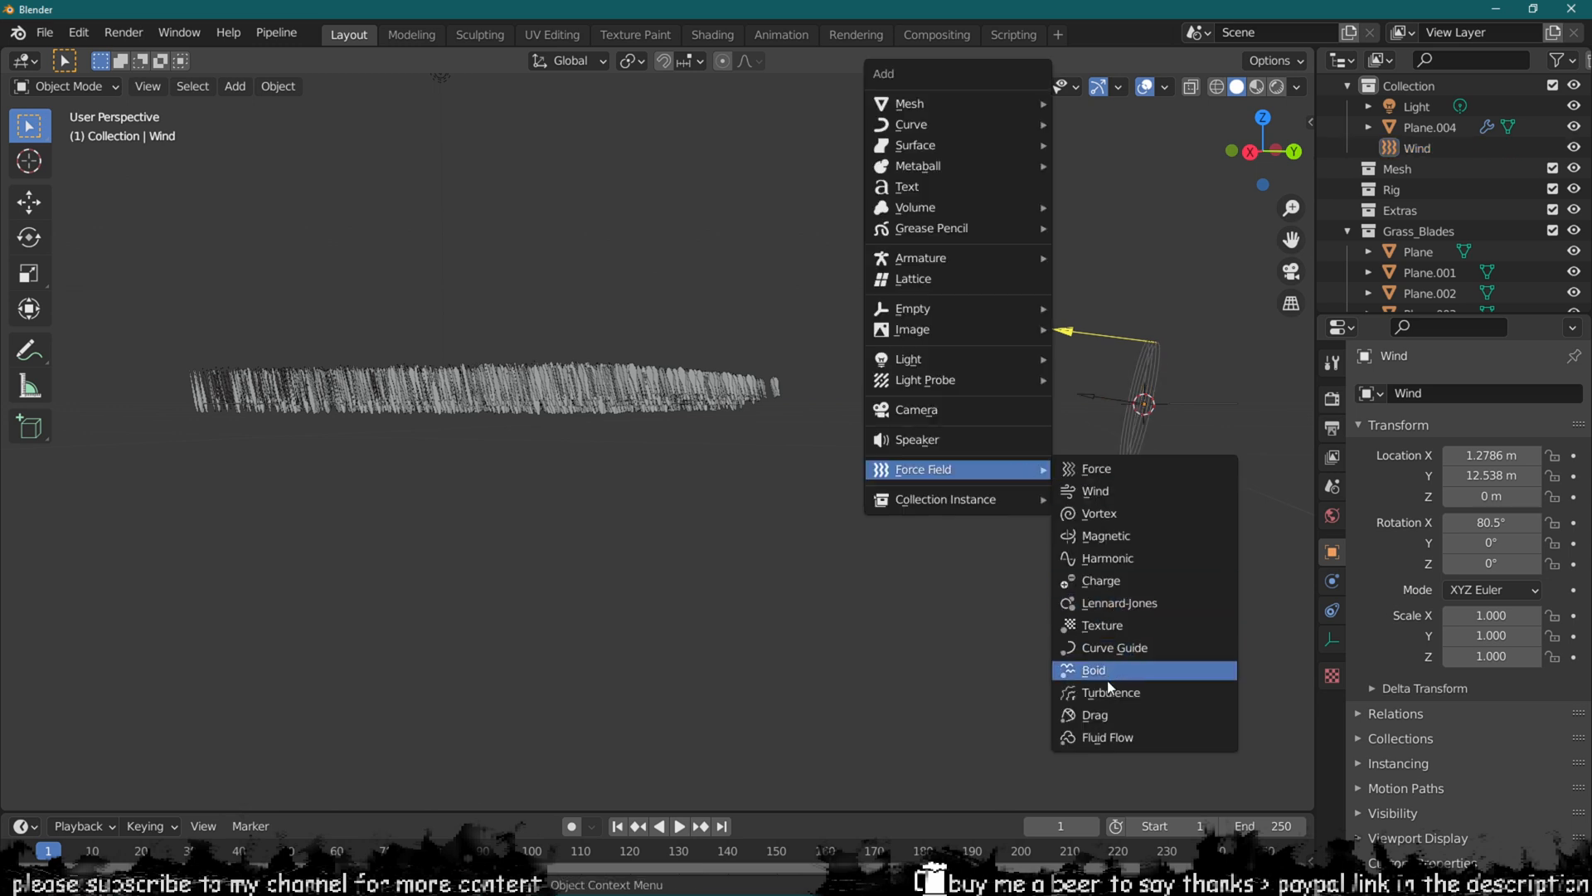
pyautogui.click(1111, 692)
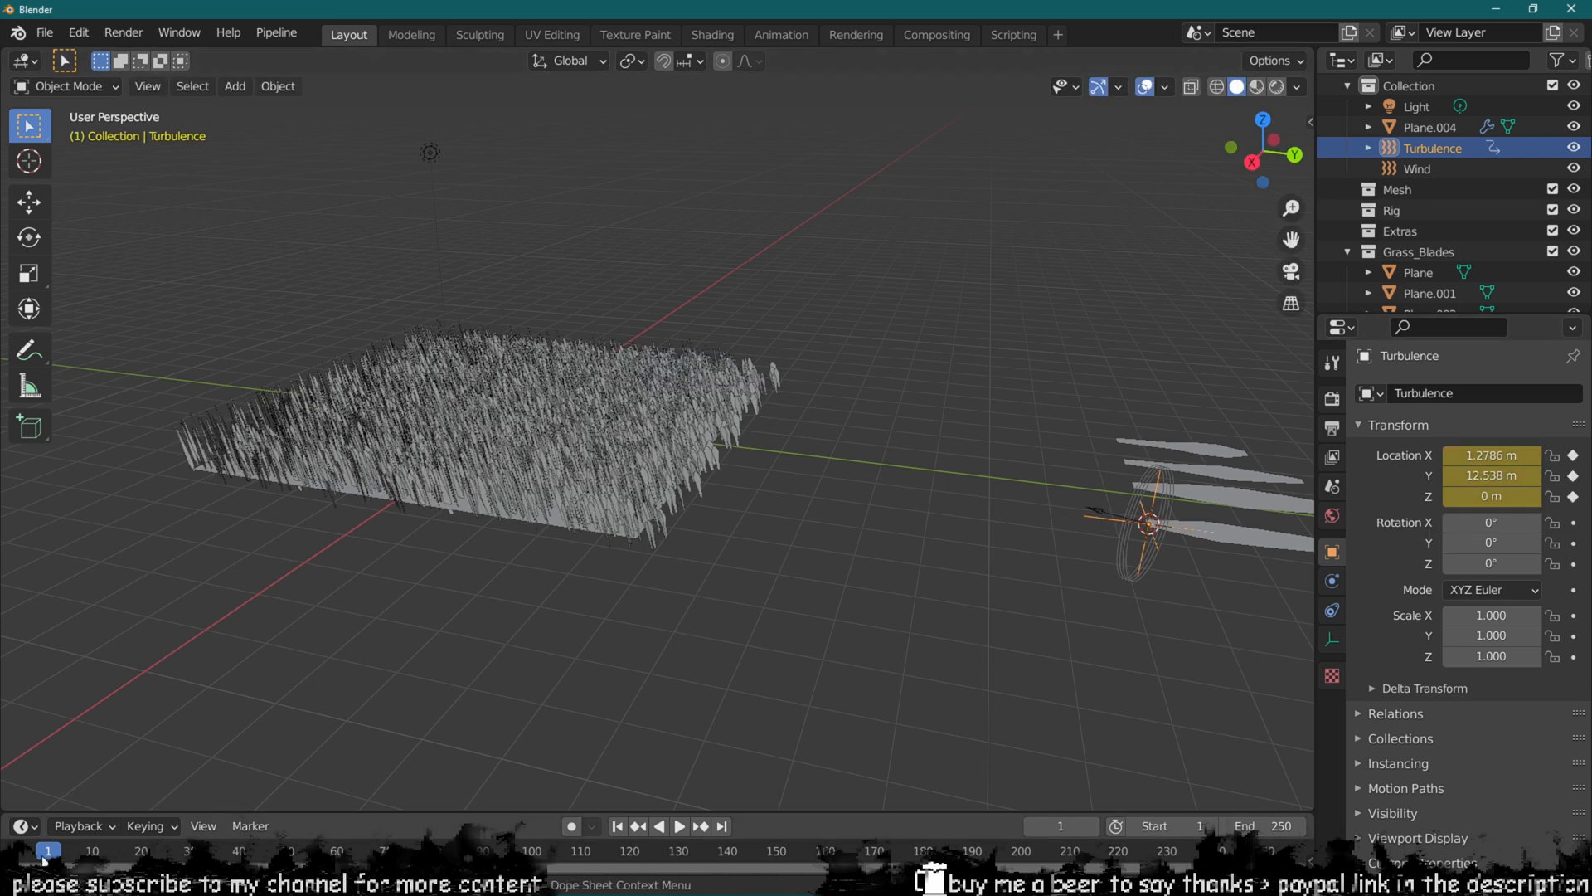
pyautogui.moveTo(1132, 842)
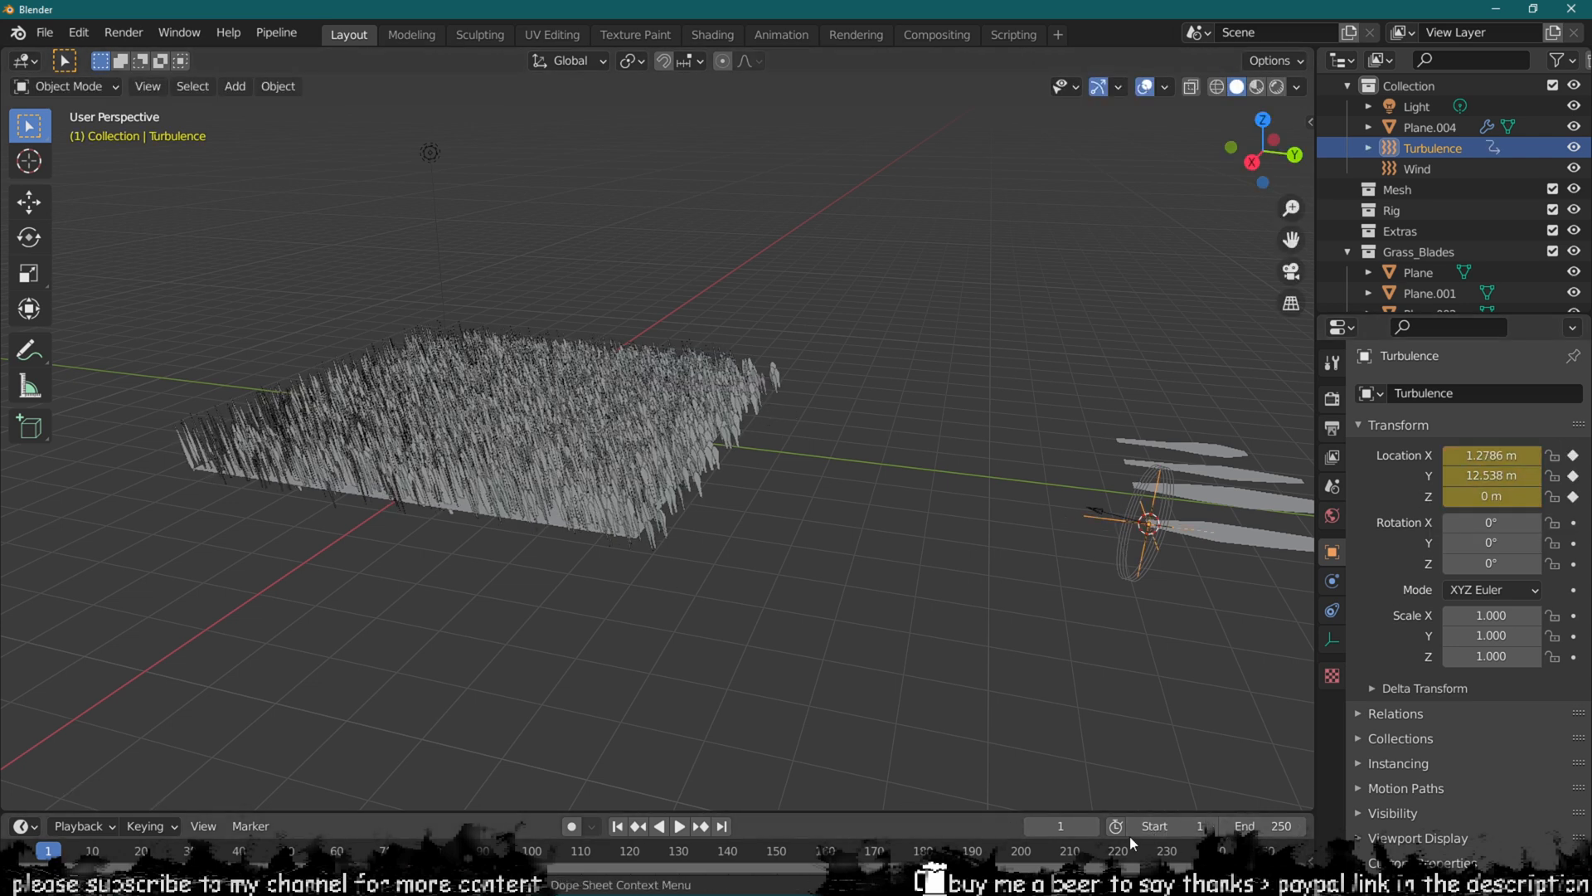
# Step: Keyframe the Turbulence field's location at the start and end frames with different Y positions
pyautogui.click(684, 849)
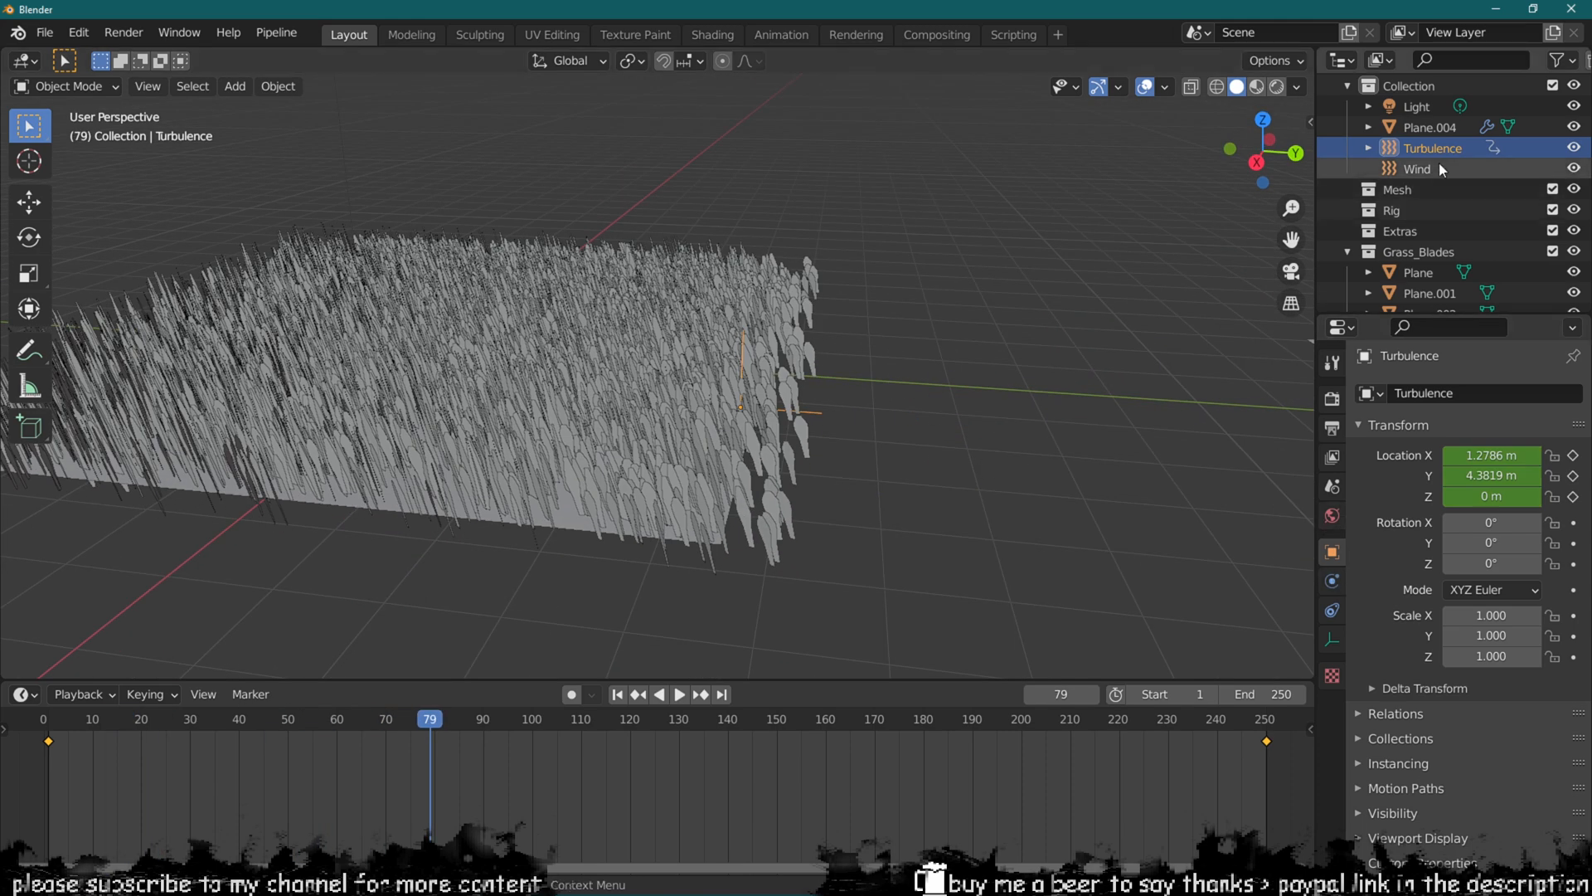
pyautogui.click(1417, 168)
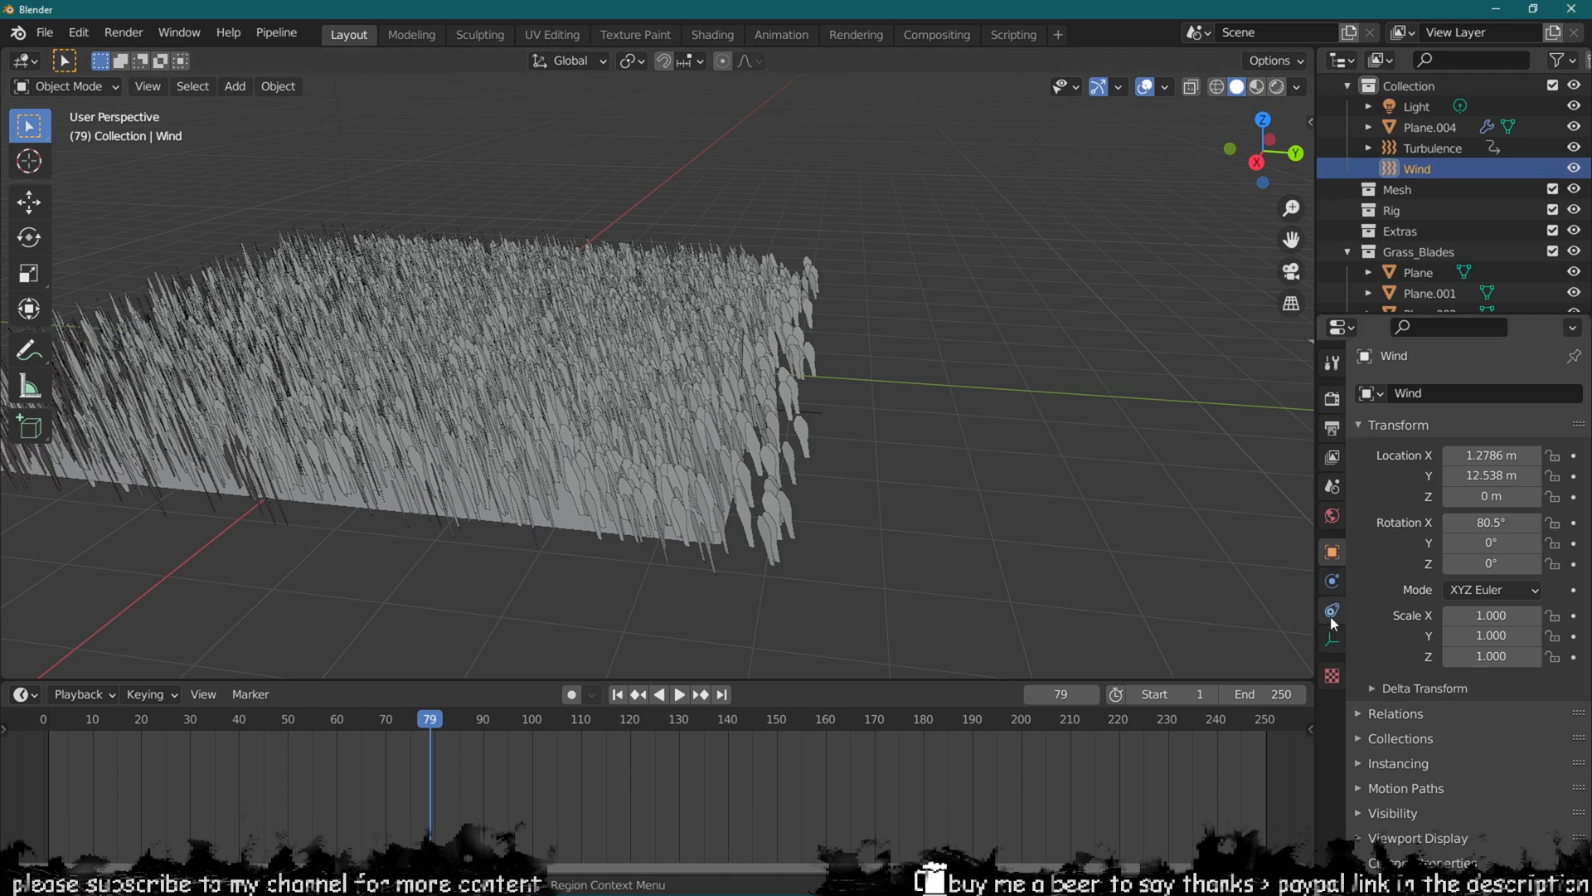
# Step: Give the Turbulence force field strength 0.5 and size 7 while the grass animation plays
pyautogui.click(1331, 610)
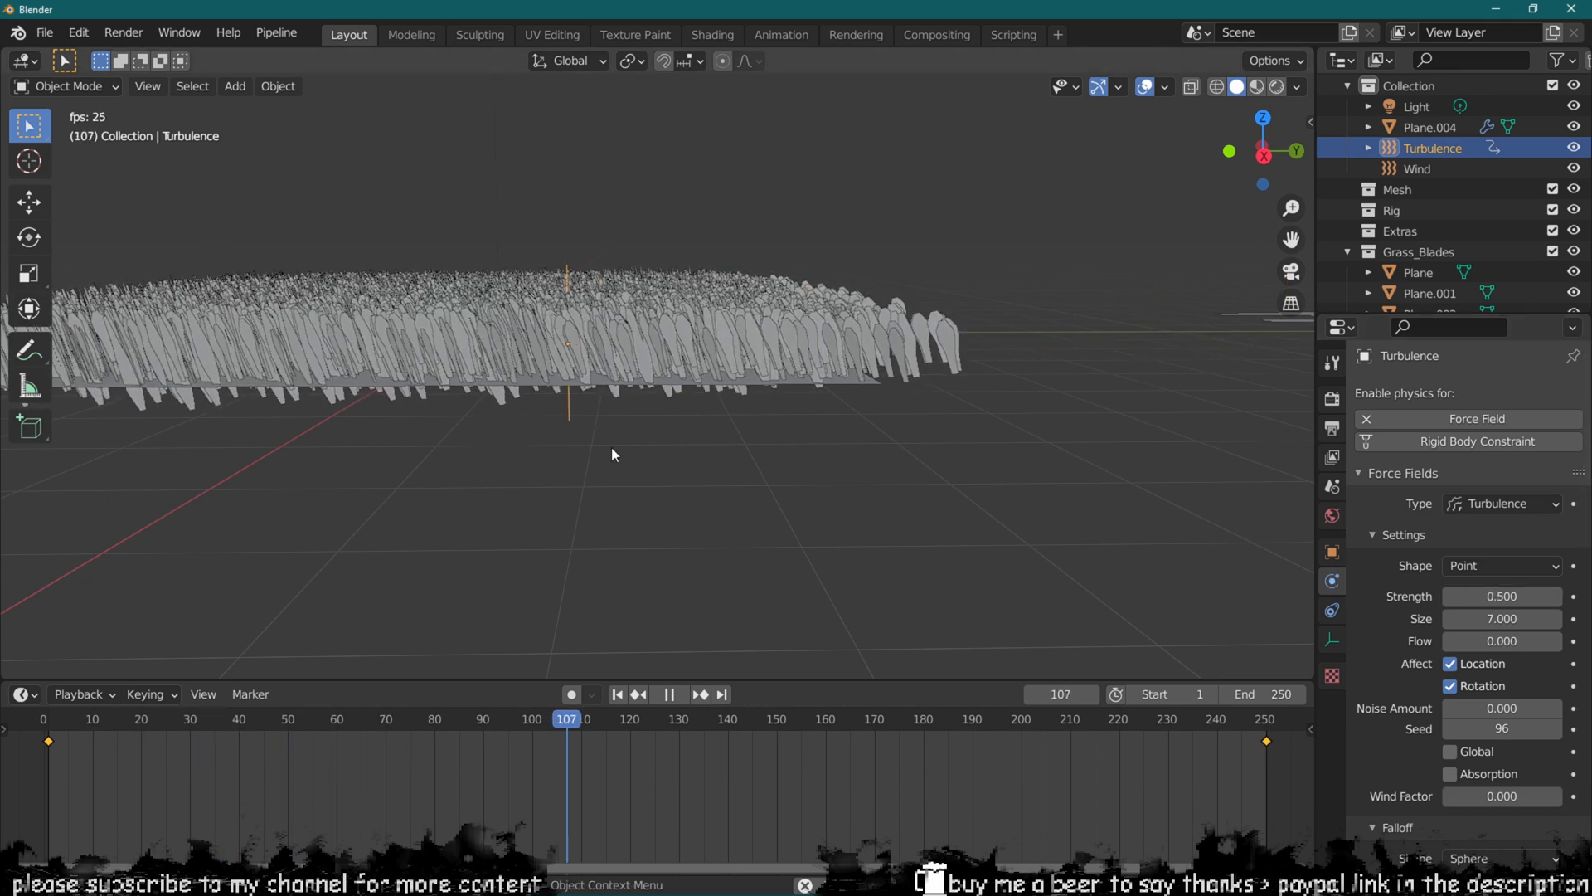
pyautogui.click(1417, 168)
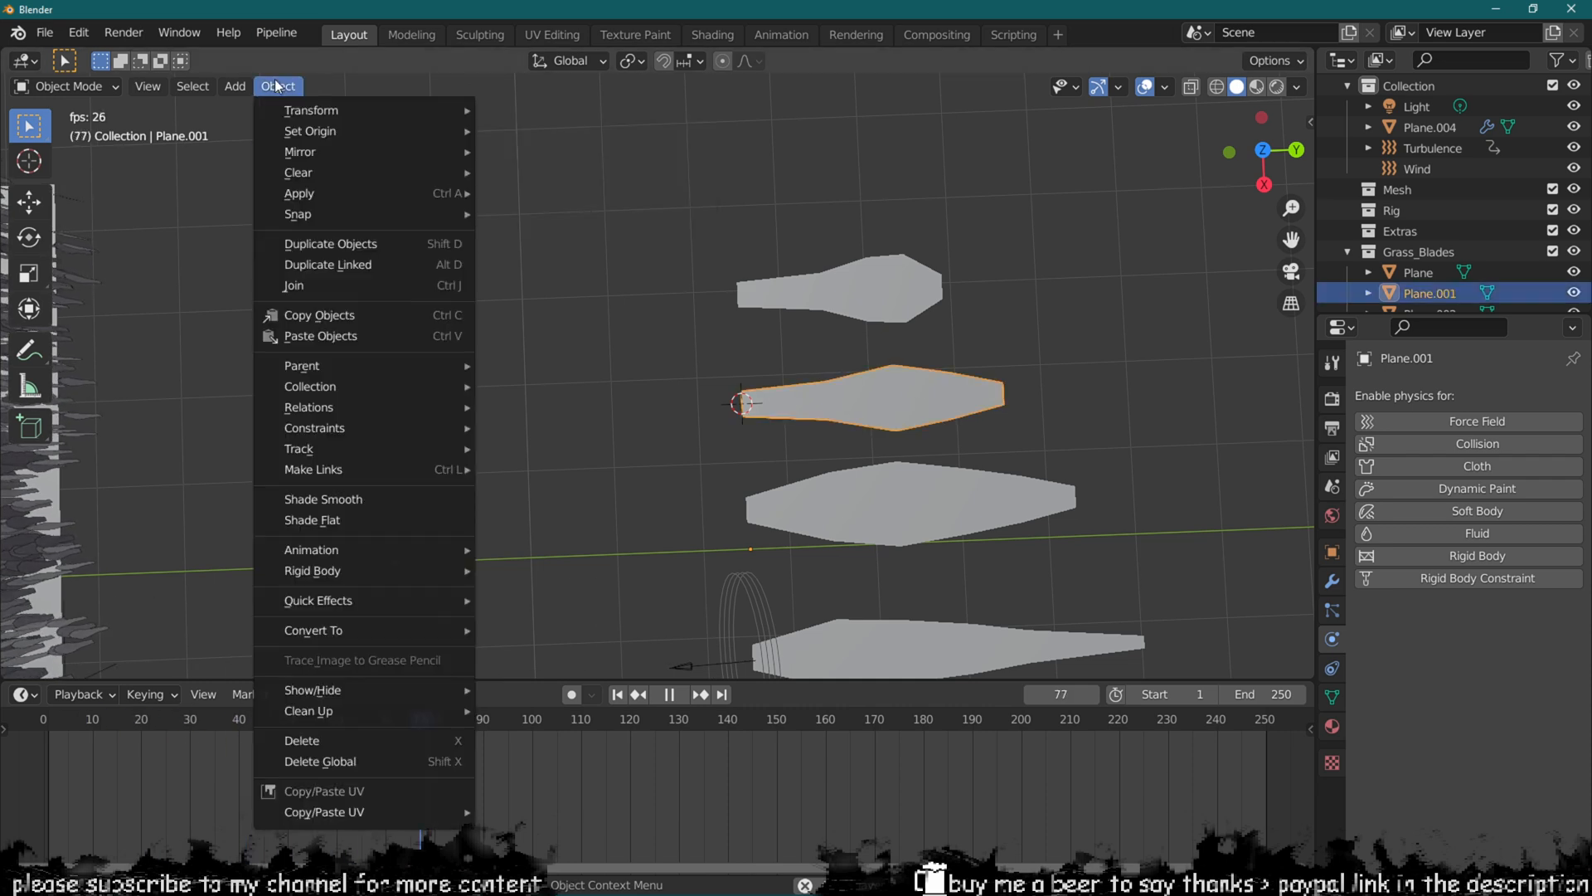
pyautogui.moveTo(310, 131)
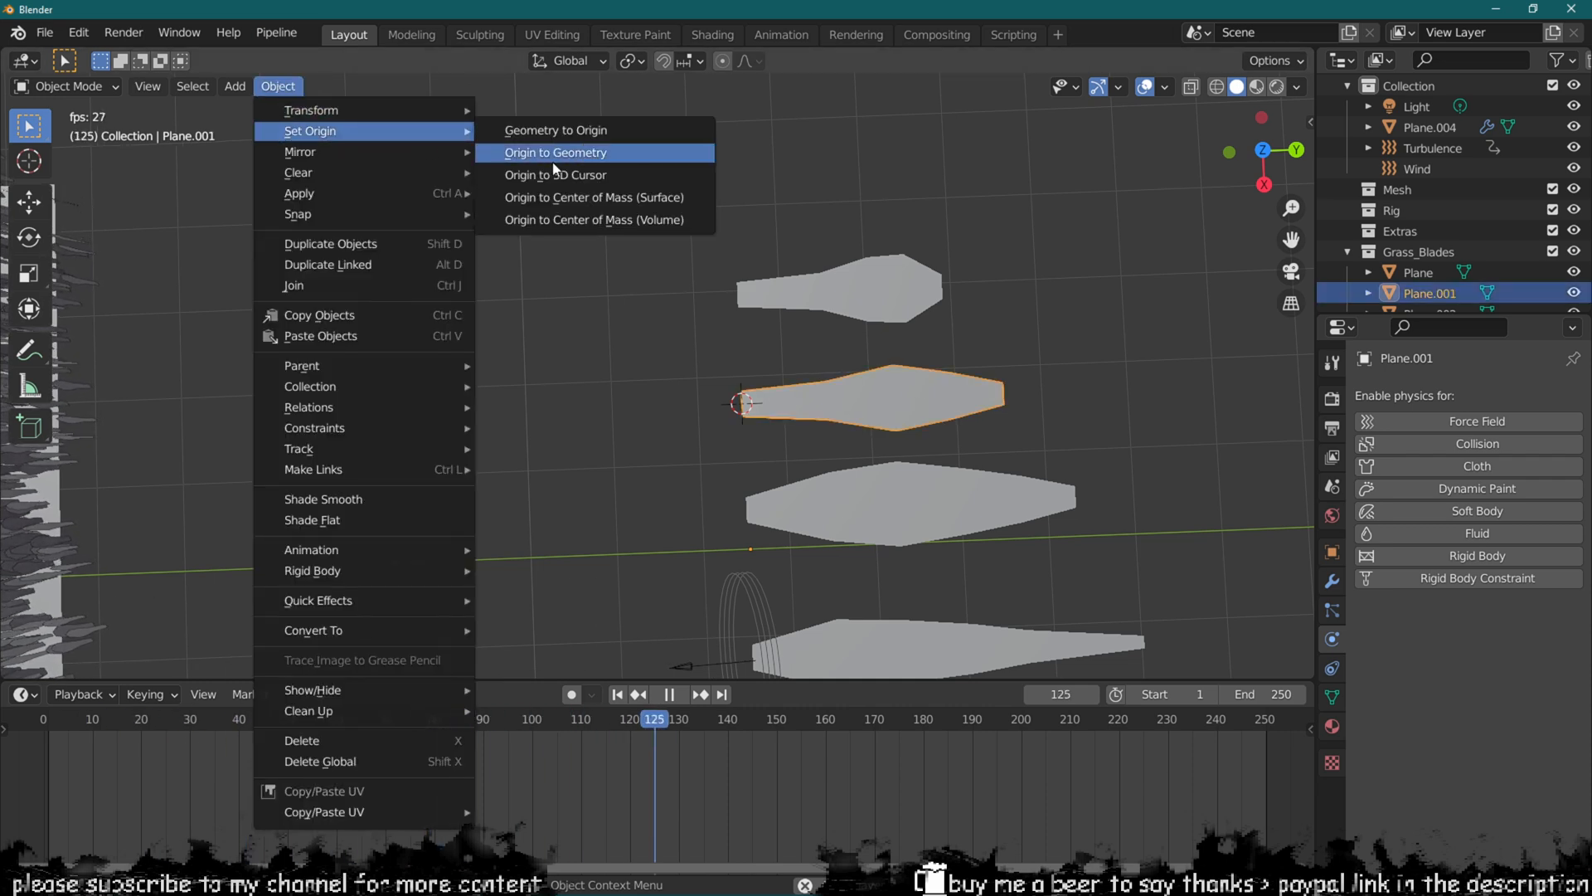
# Step: Reset each blade plane's origin to its geometry, then to the 3D cursor at its base
pyautogui.click(555, 152)
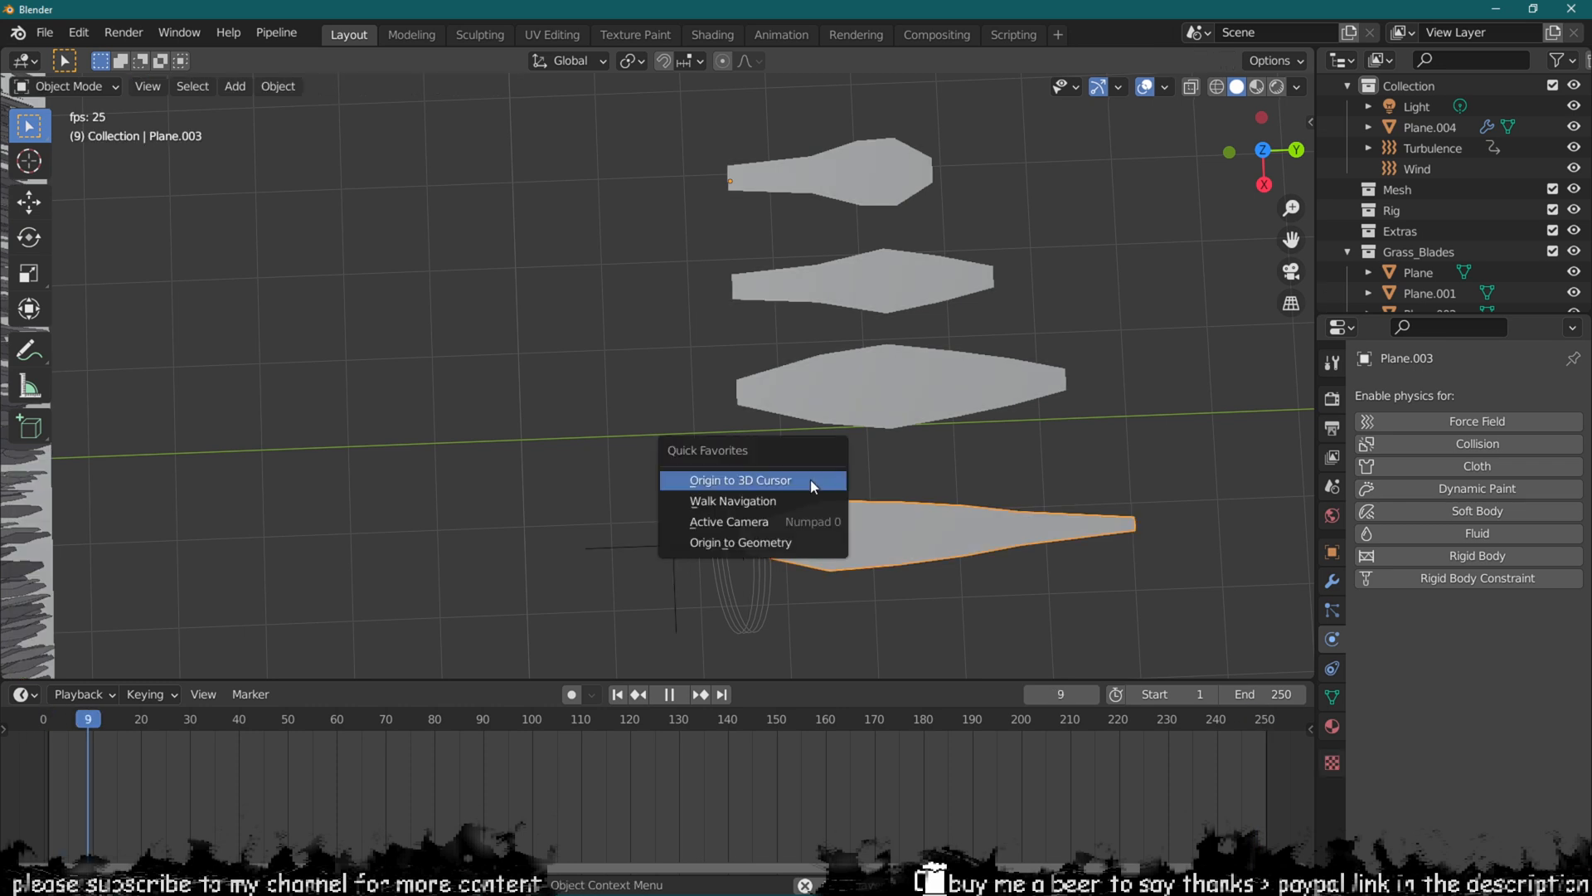
pyautogui.click(741, 480)
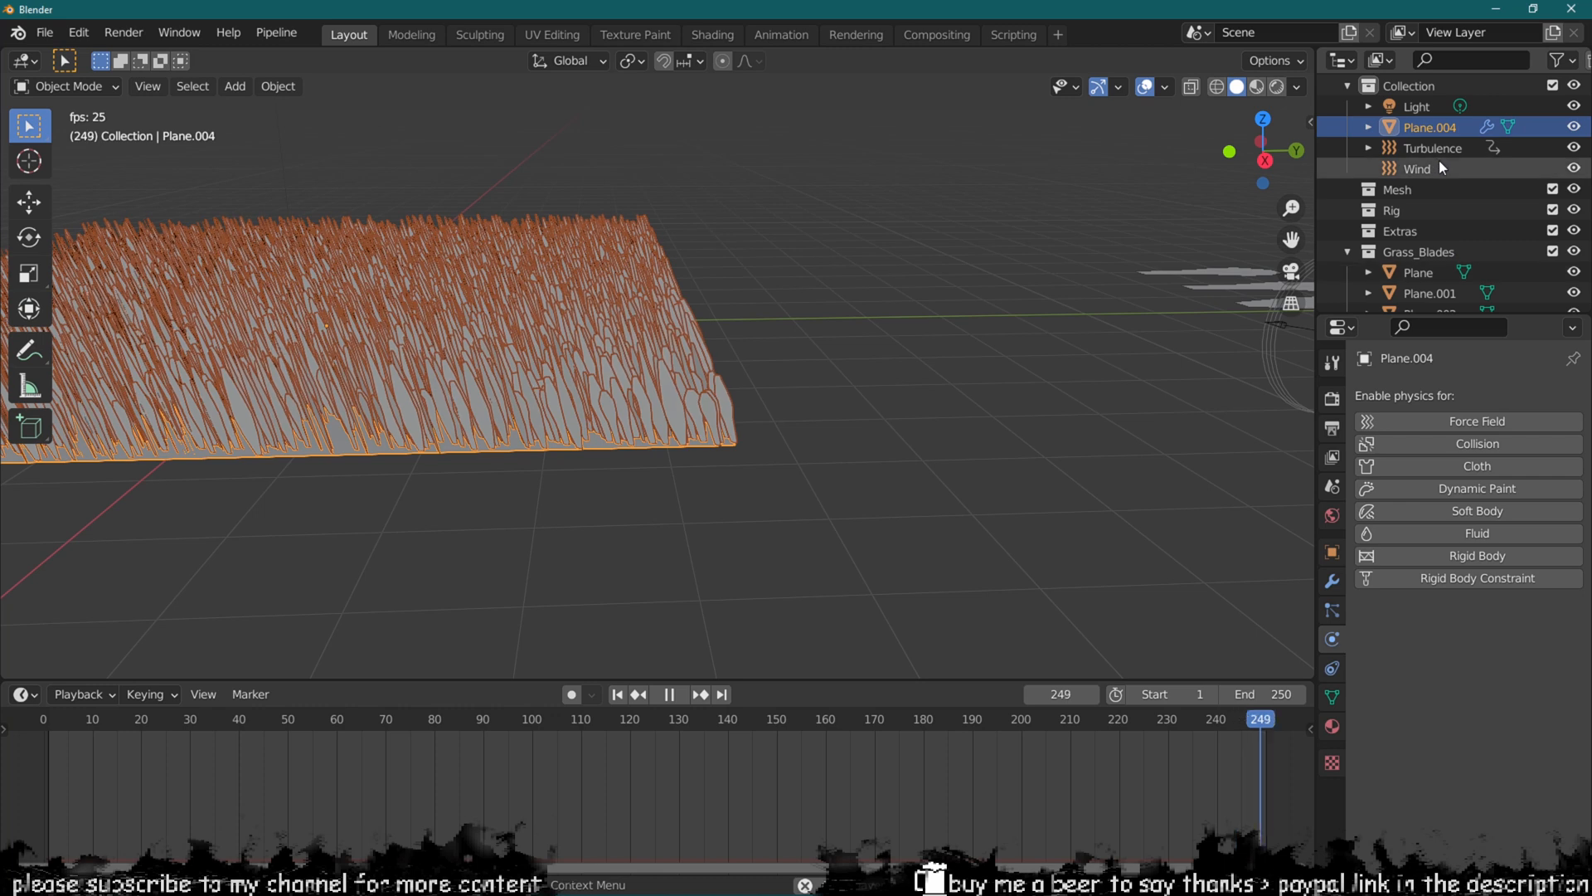
# Step: Raise Wind Strength to 1.2 and Turbulence Strength to 2.6, then split the viewport
pyautogui.click(1418, 168)
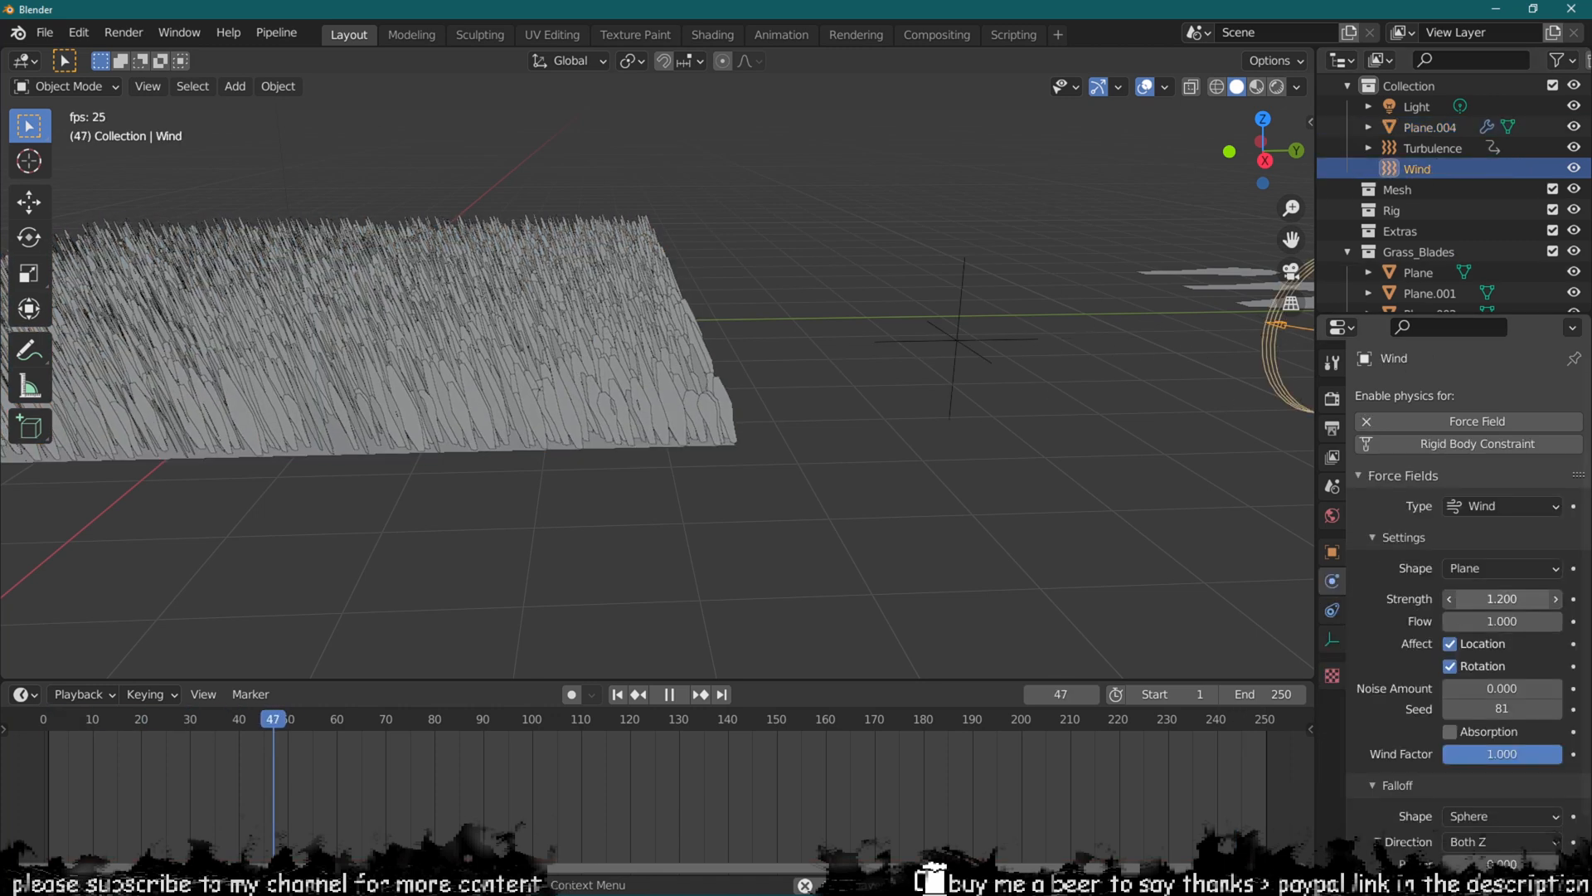
pyautogui.click(1433, 148)
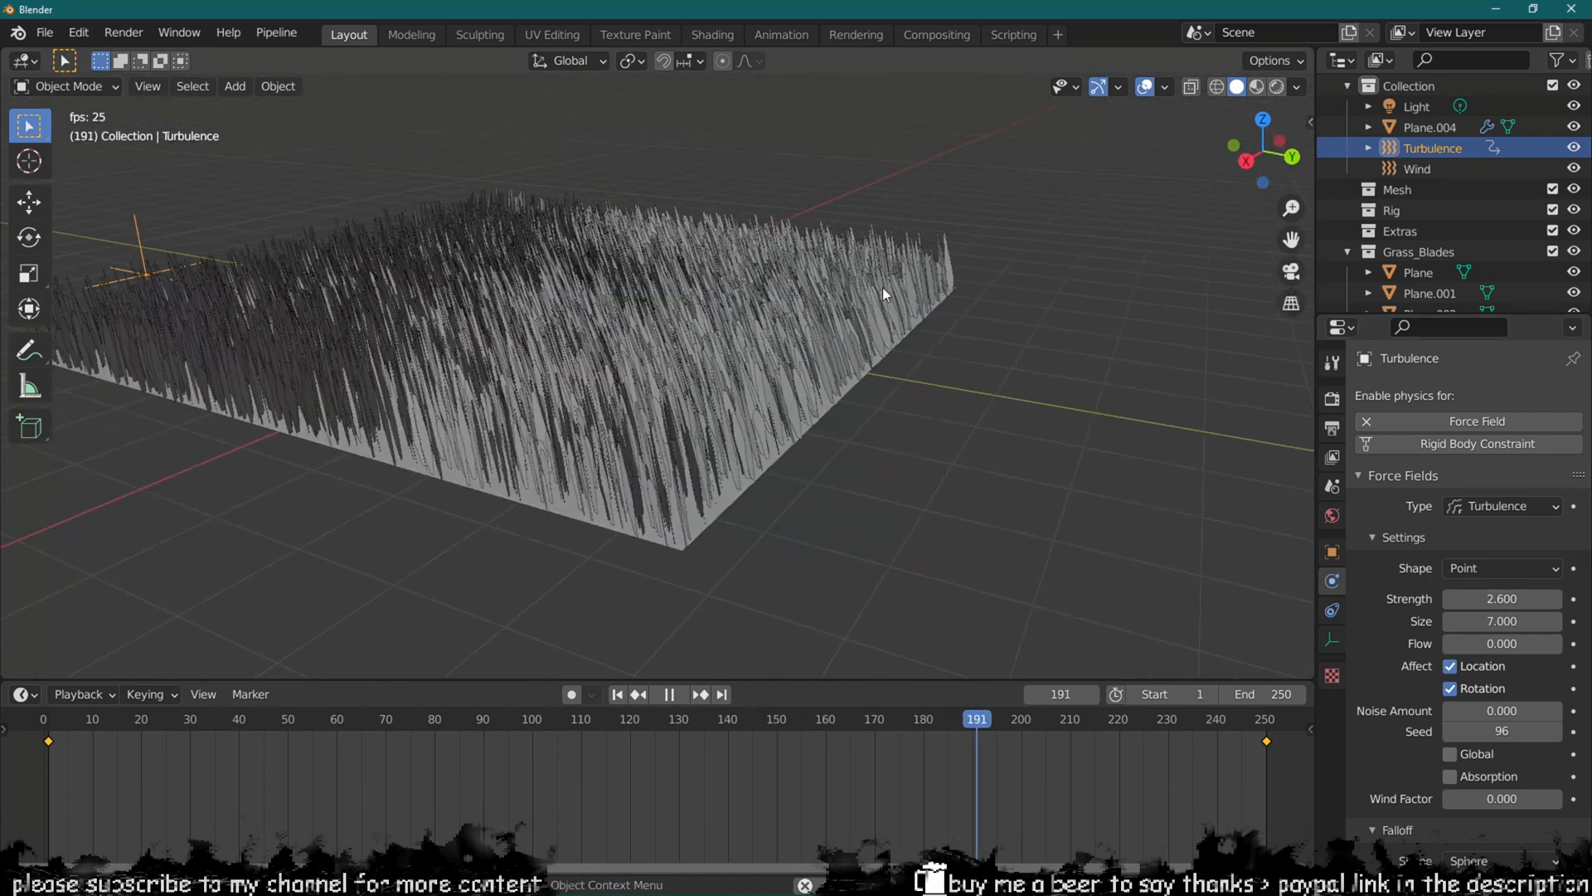
pyautogui.click(670, 695)
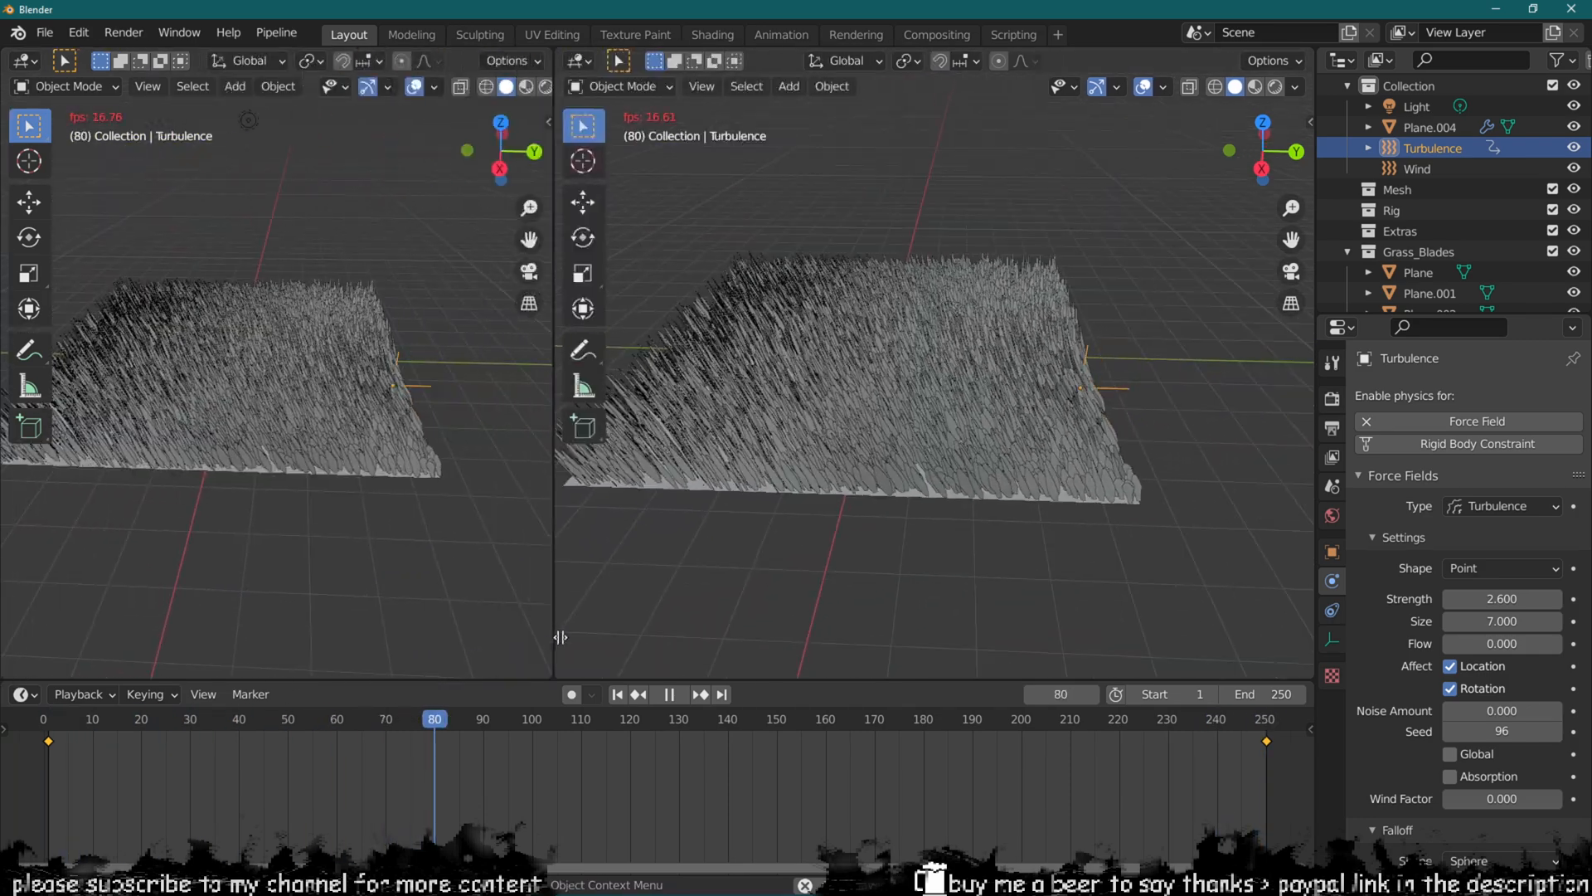
pyautogui.click(19, 61)
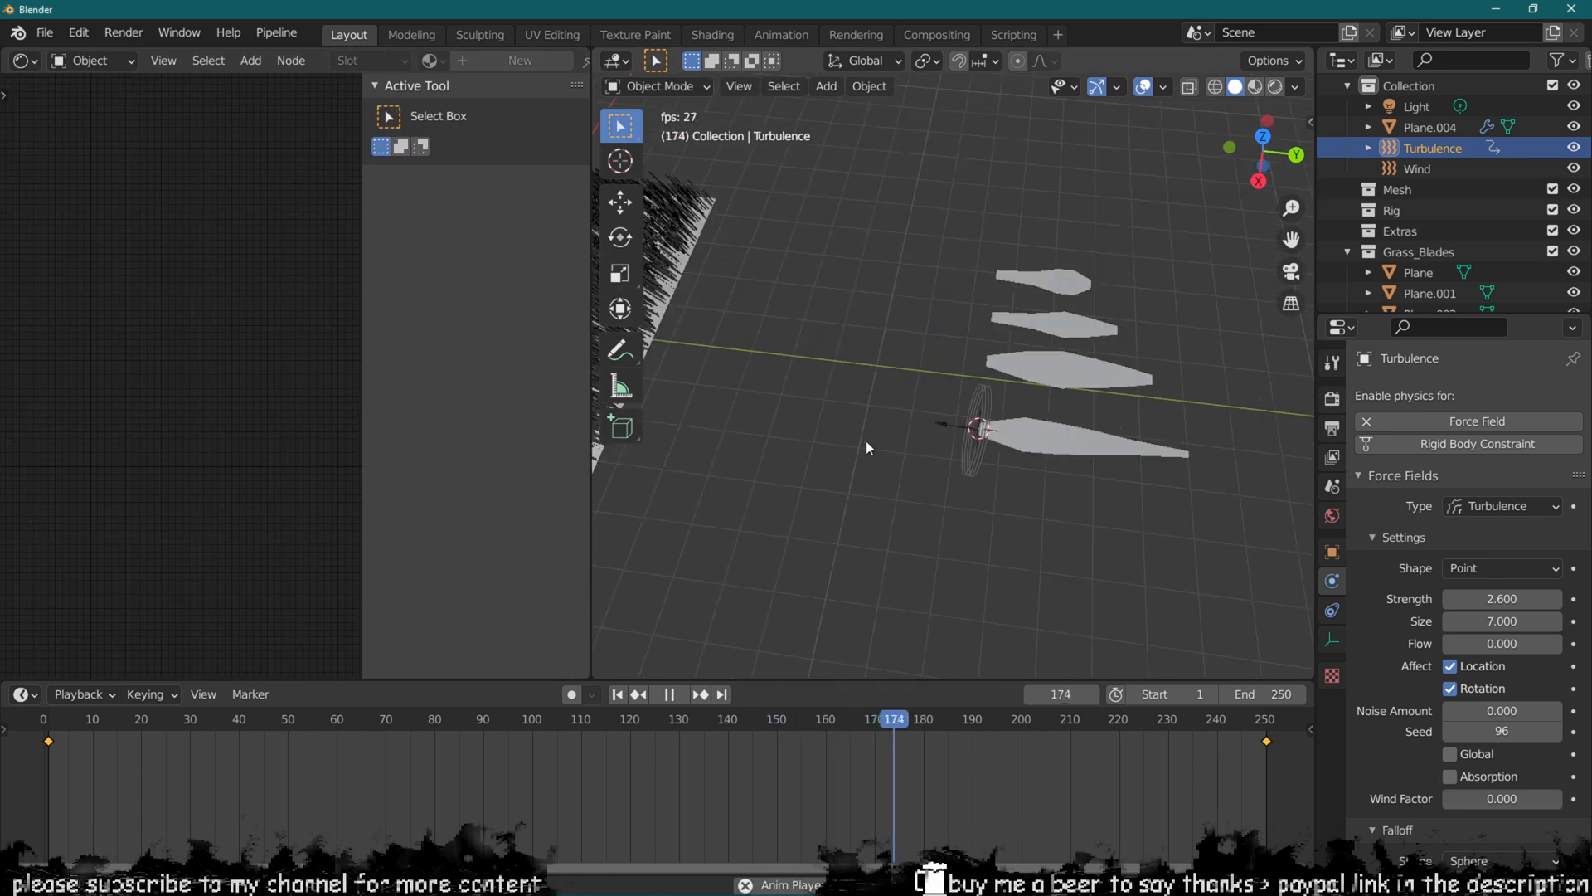
# Step: Feed a ColorRamp with green stops into Material.001's Principled BSDF Base Color
pyautogui.click(1418, 272)
pyautogui.write('c')
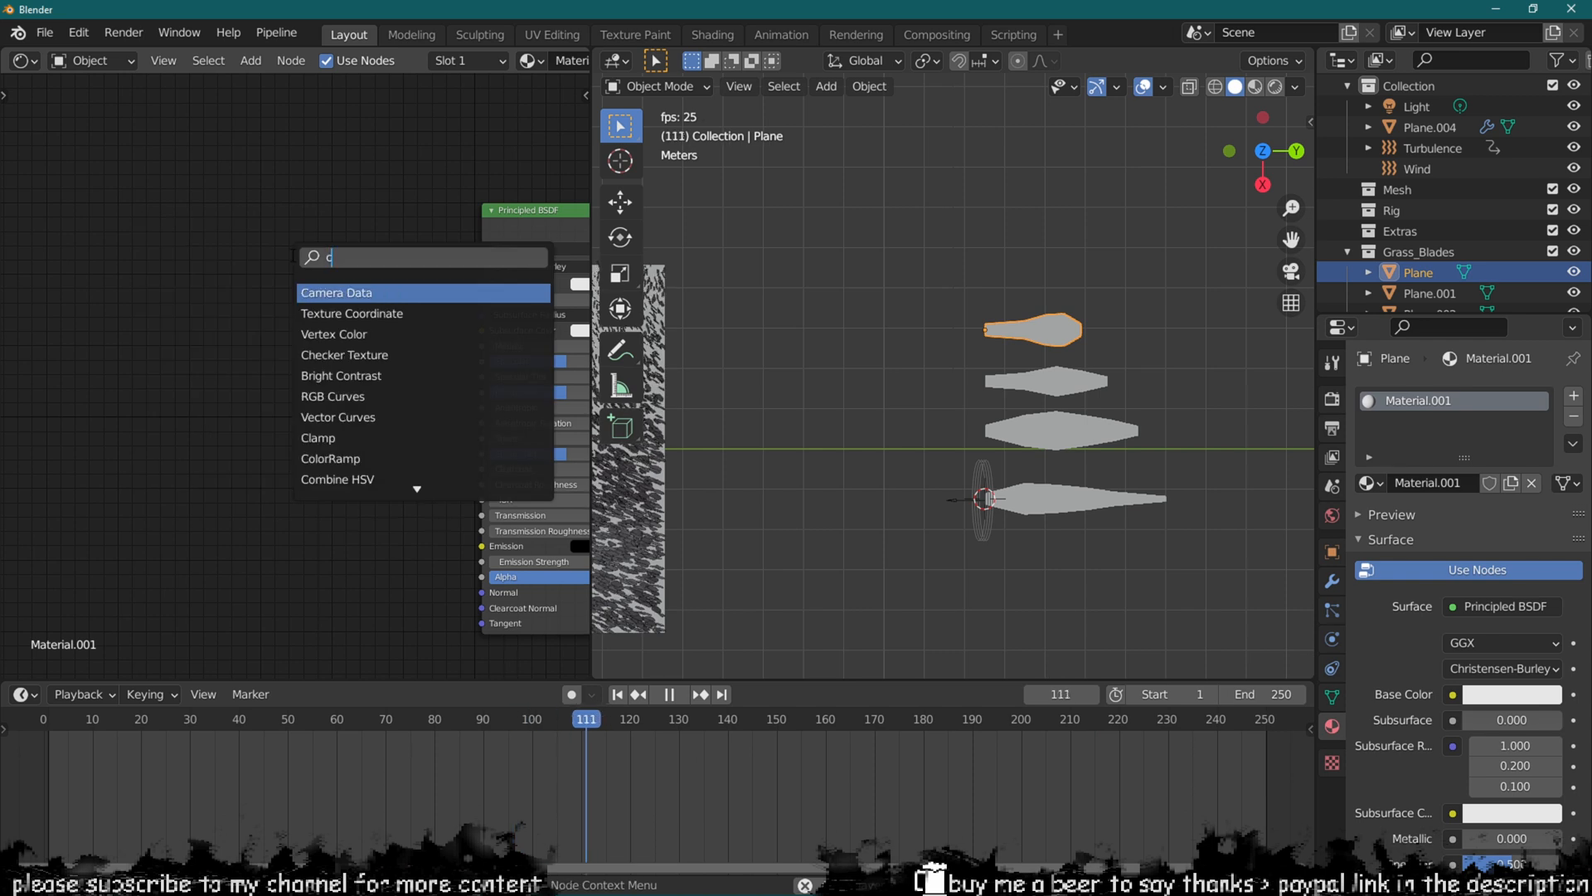
pyautogui.click(330, 458)
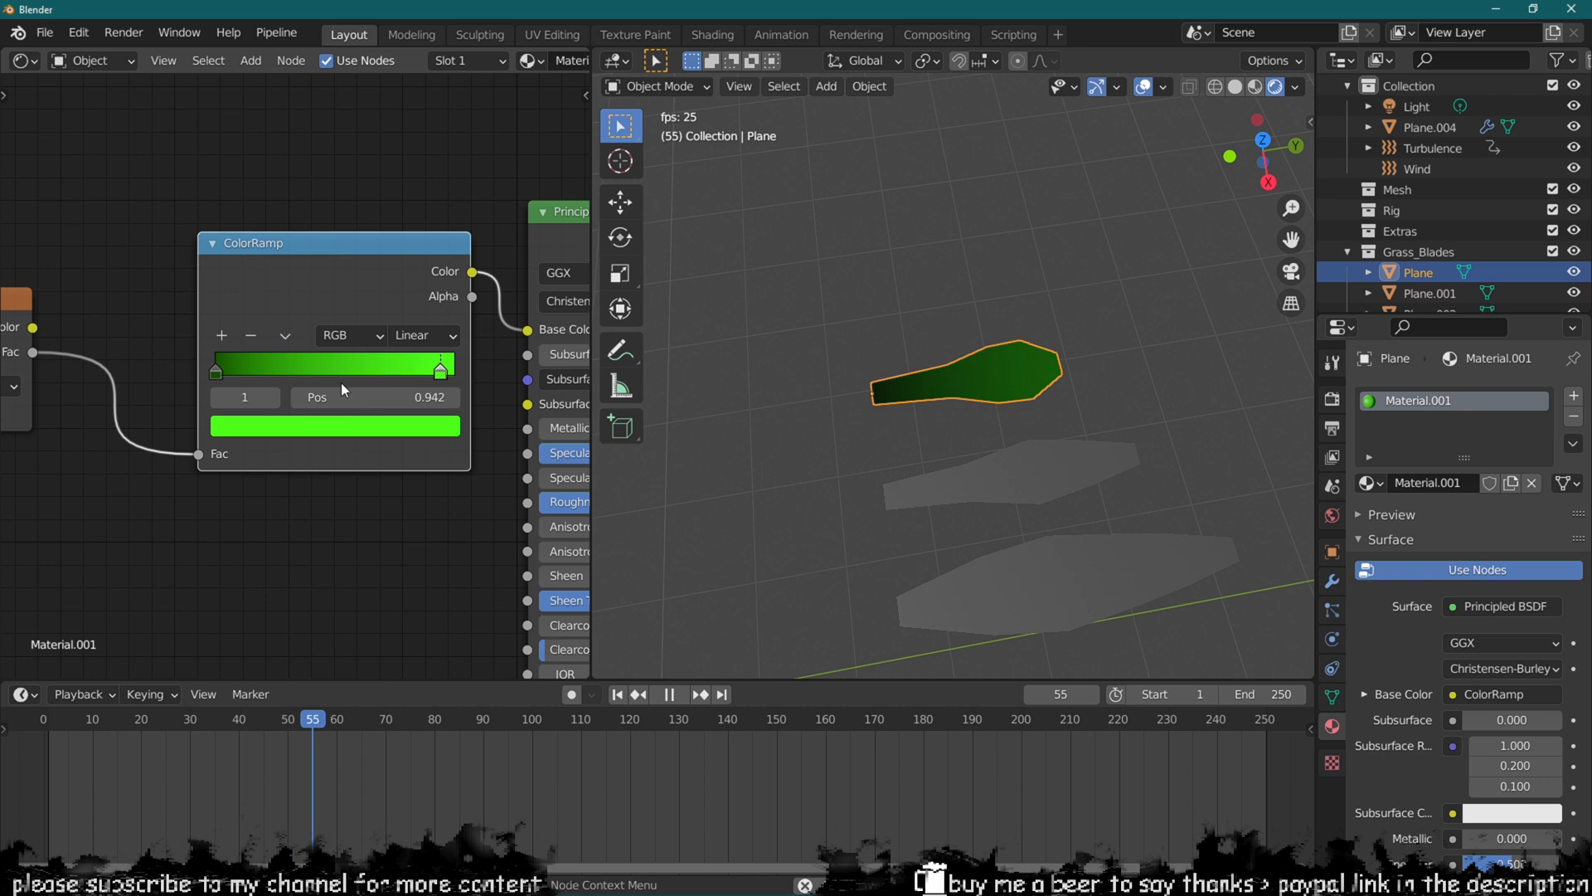
pyautogui.click(335, 425)
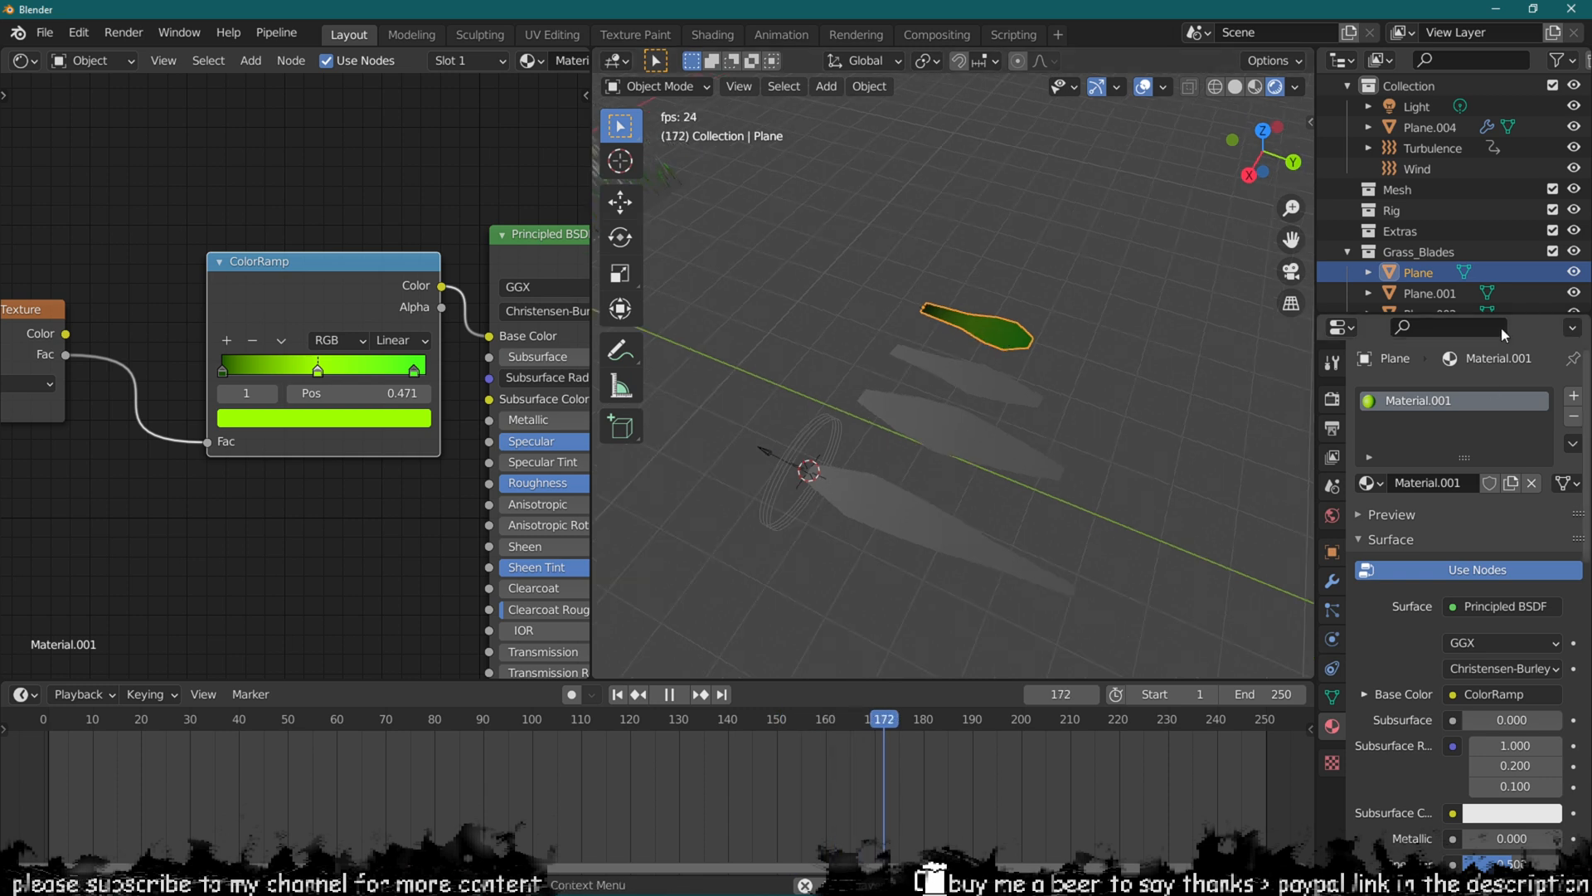
# Step: Link the green gradient material across Plane, Plane.001, Plane.002 and Plane.003
pyautogui.click(1430, 251)
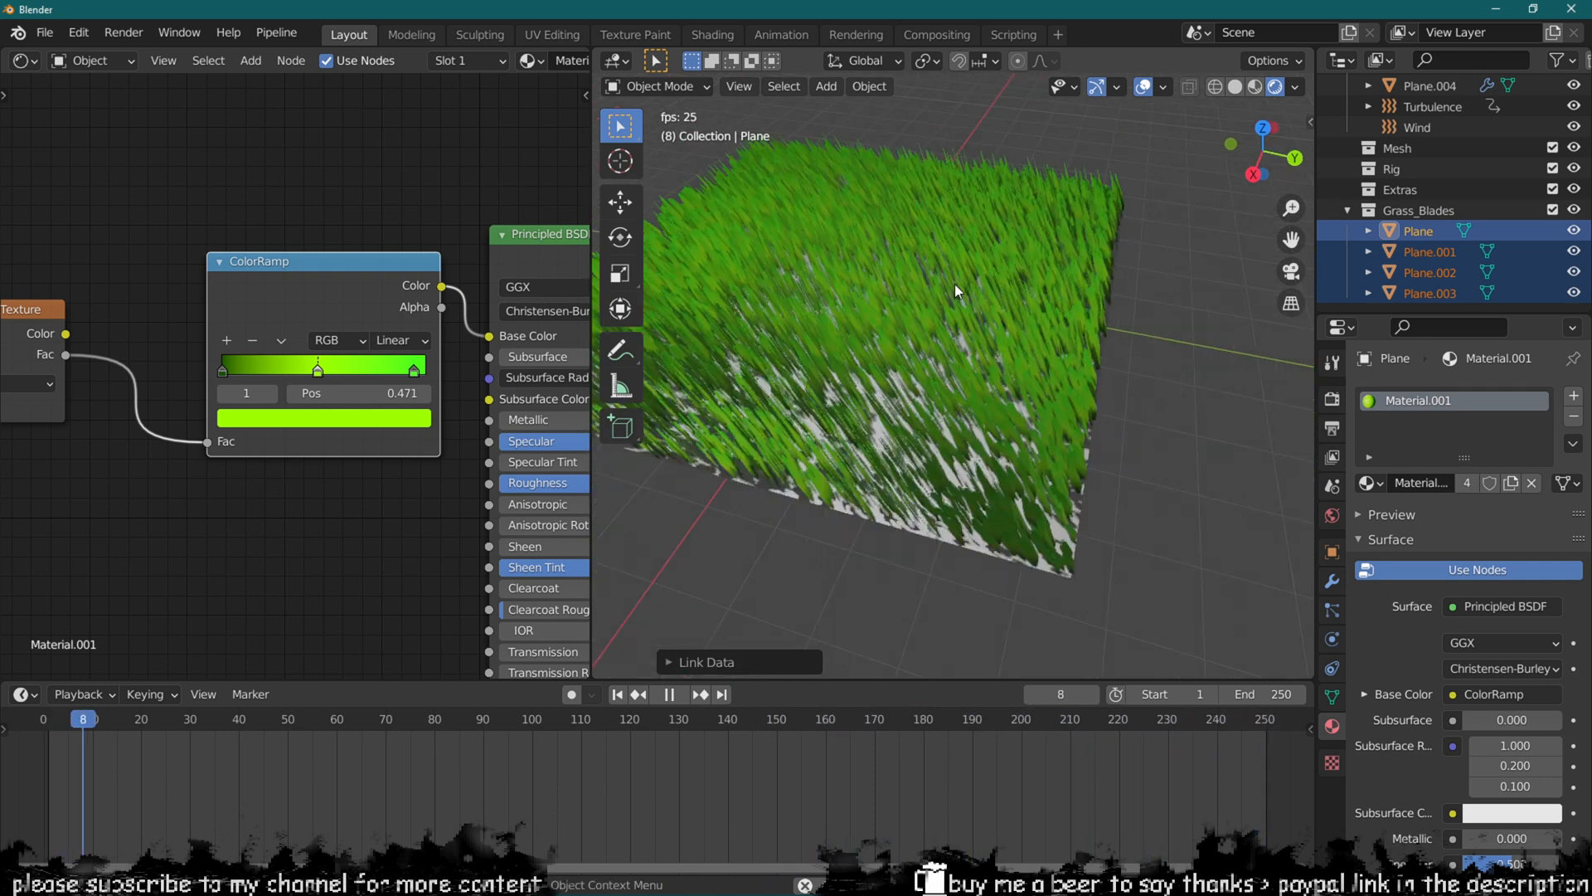
pyautogui.click(669, 694)
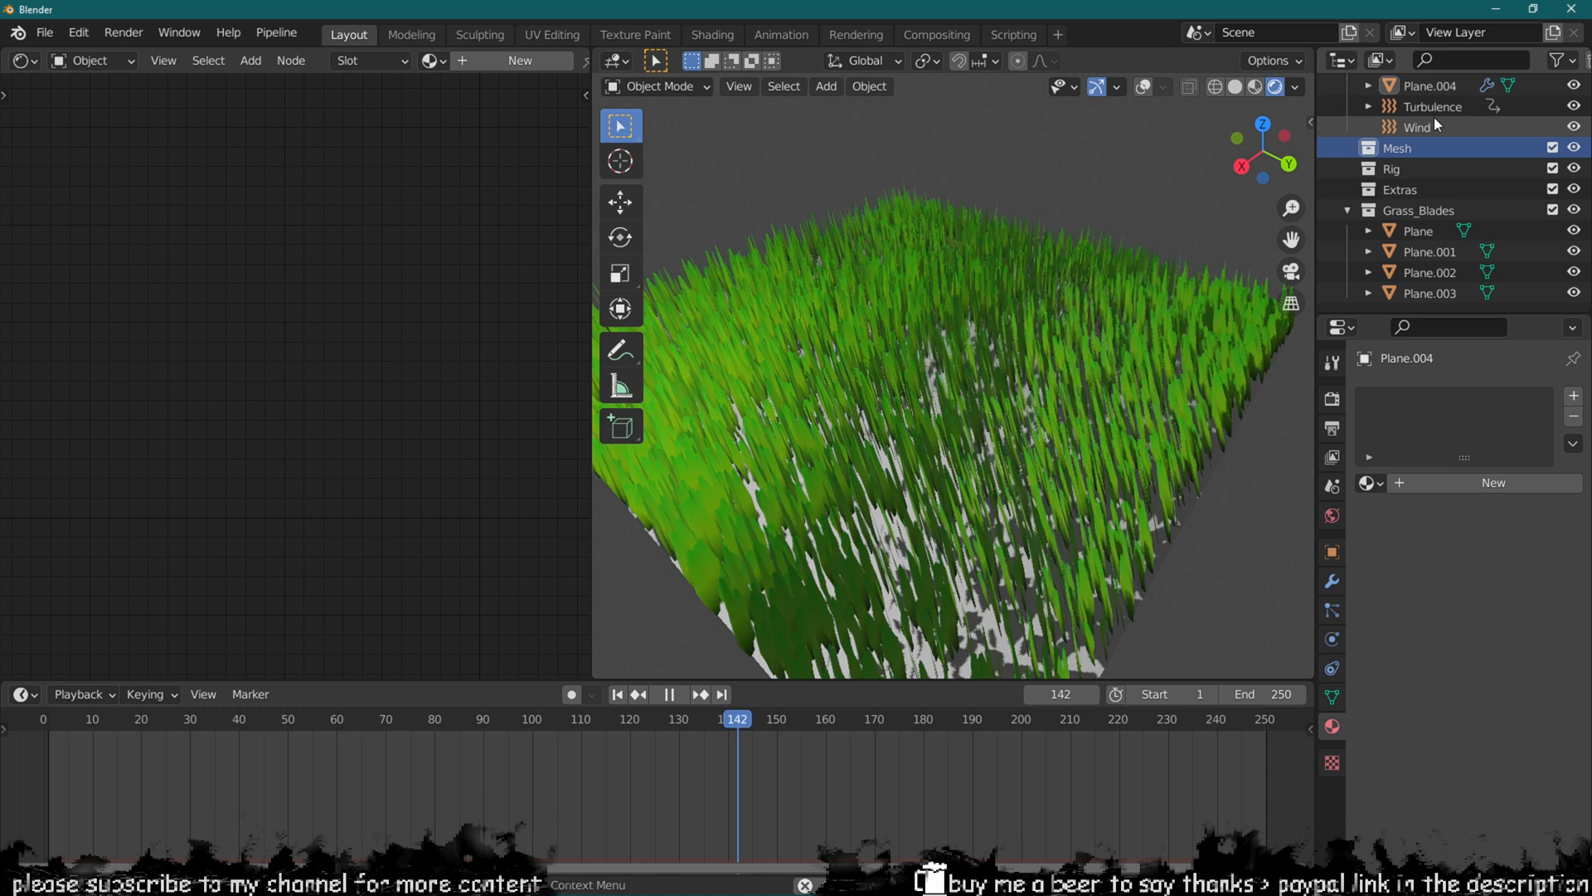
# Step: Set Plane.004's particles to Brownian 0.88, Drag 0.514, Render Scale 0.070, Scale Randomness 0.589
pyautogui.click(1432, 106)
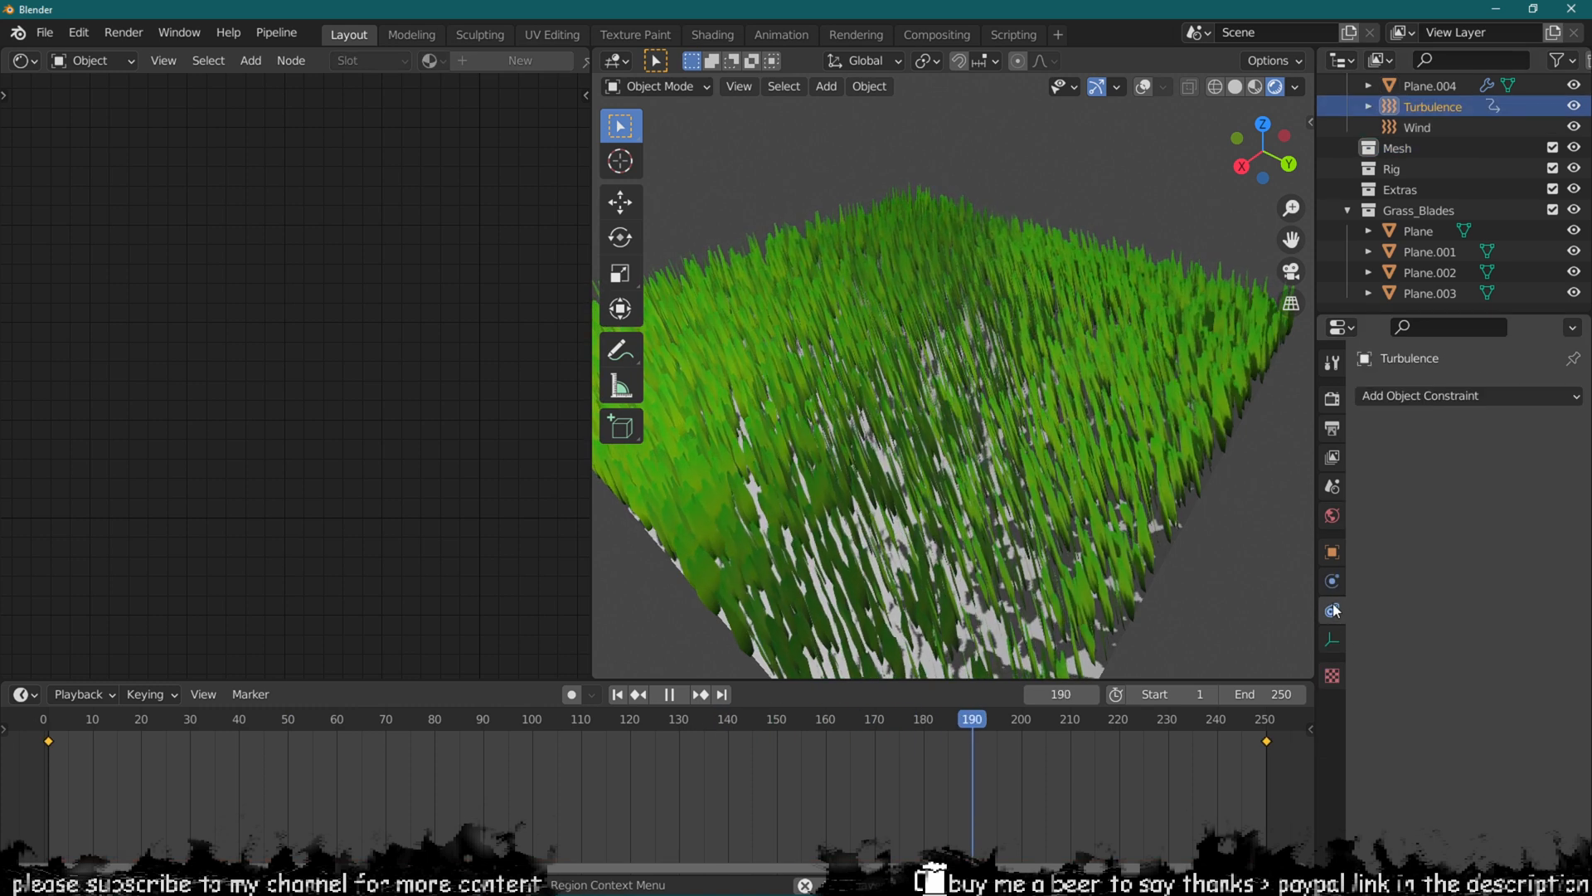
pyautogui.click(1331, 610)
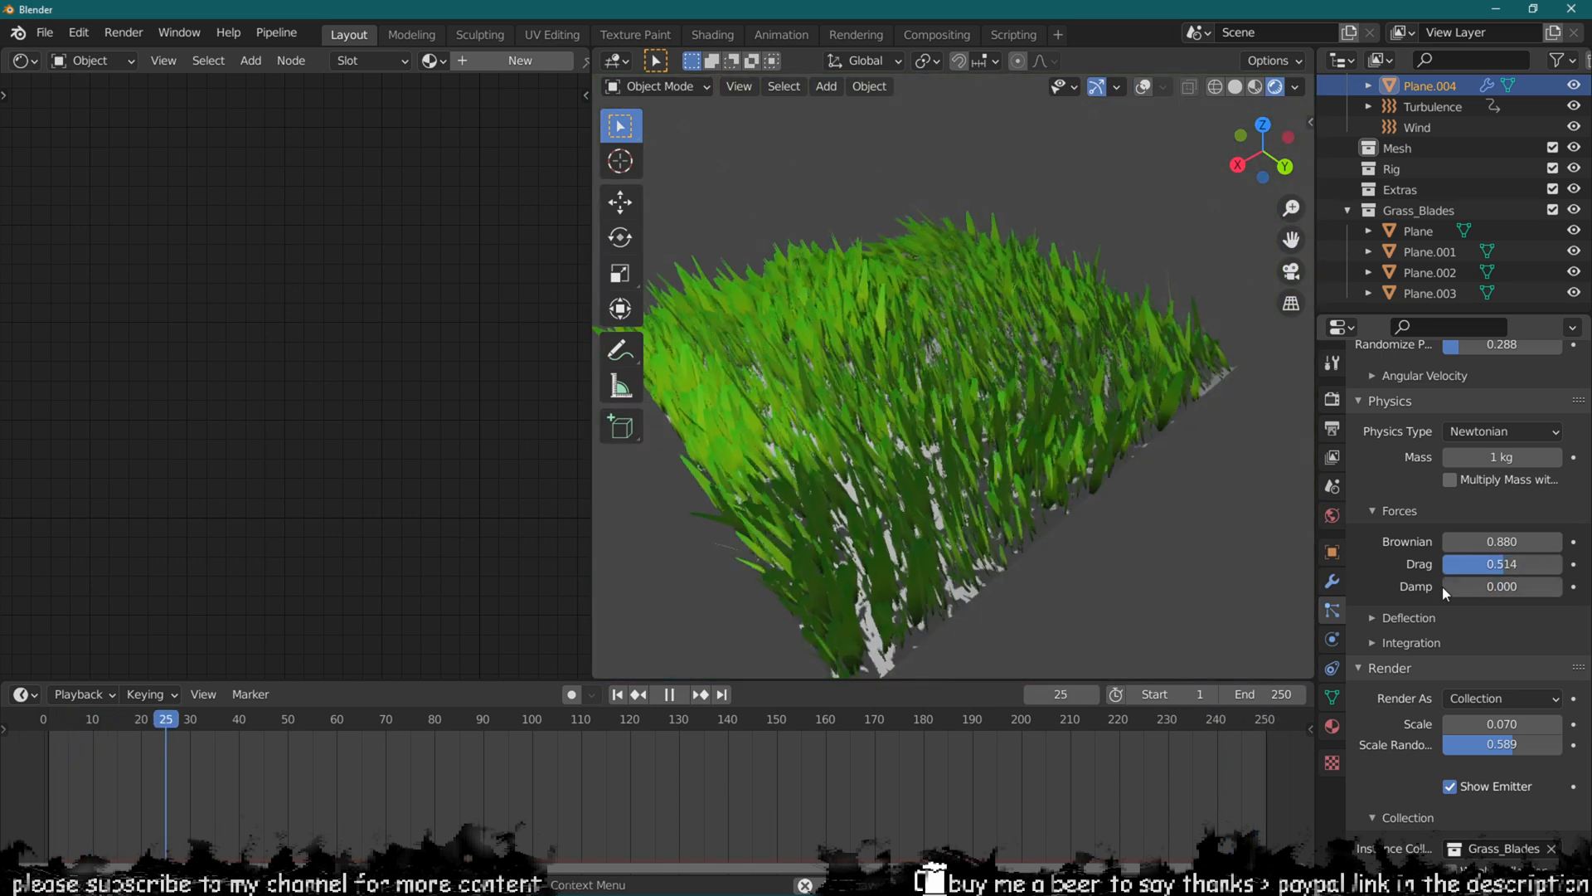
pyautogui.click(669, 694)
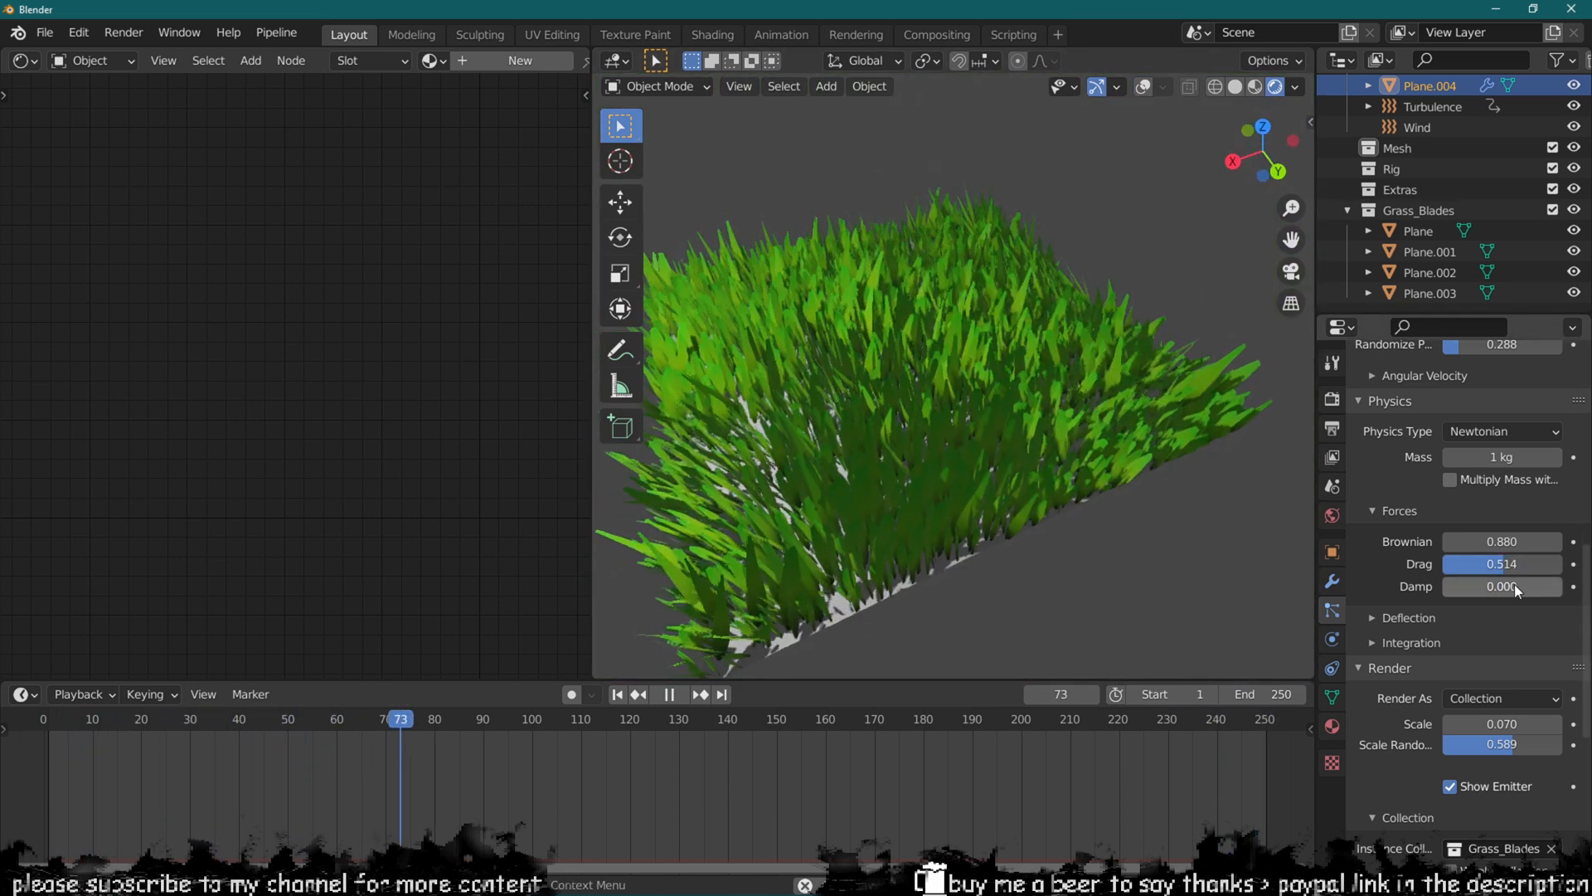